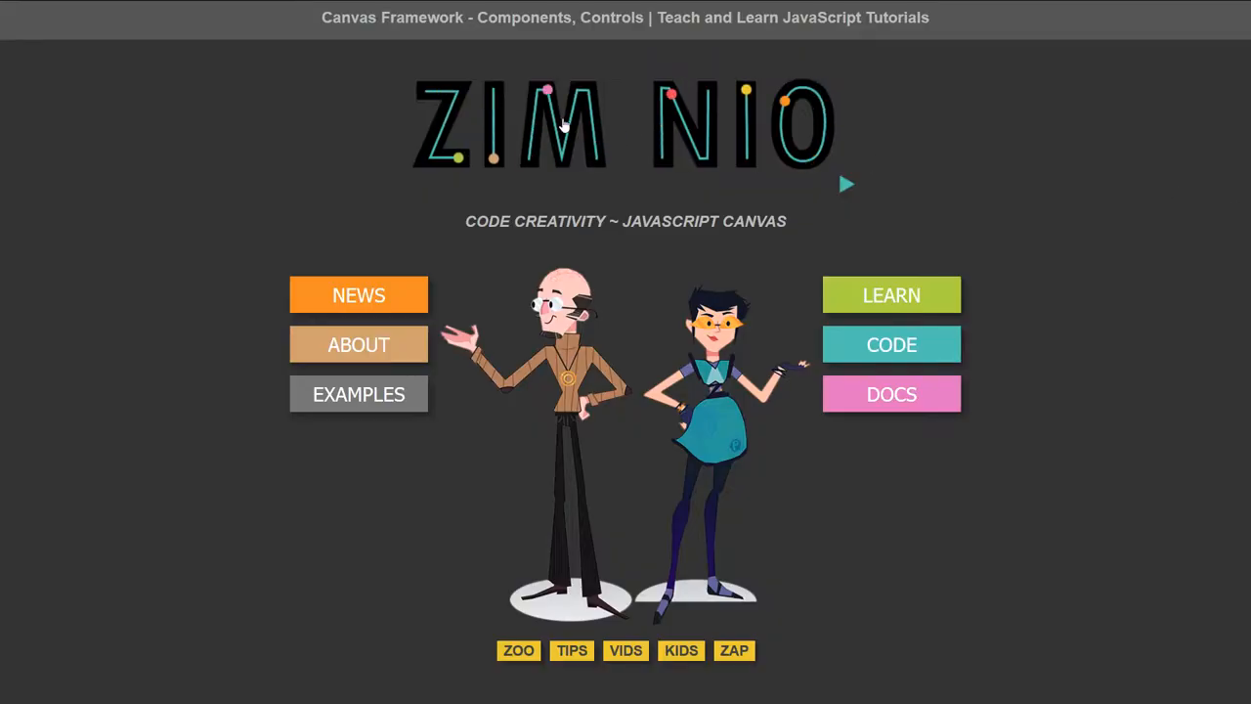
Open the NIO interactive animation paths demo from the ZIM home page
click(844, 183)
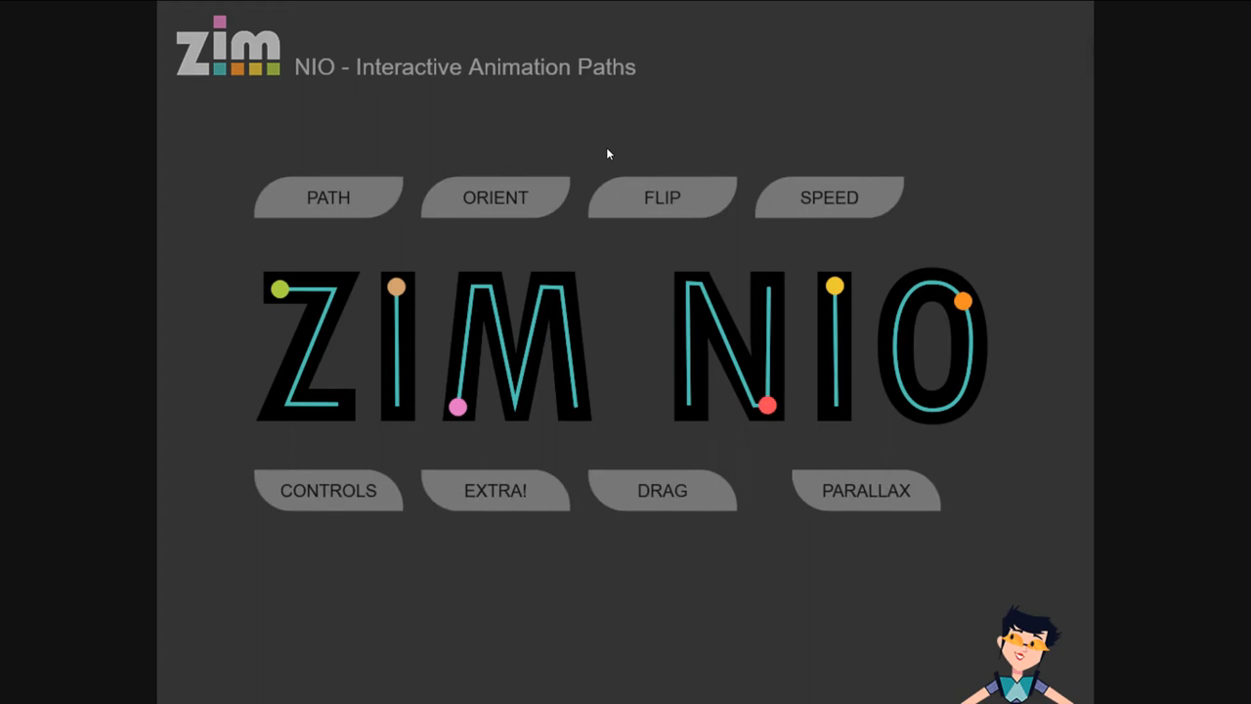
click(828, 196)
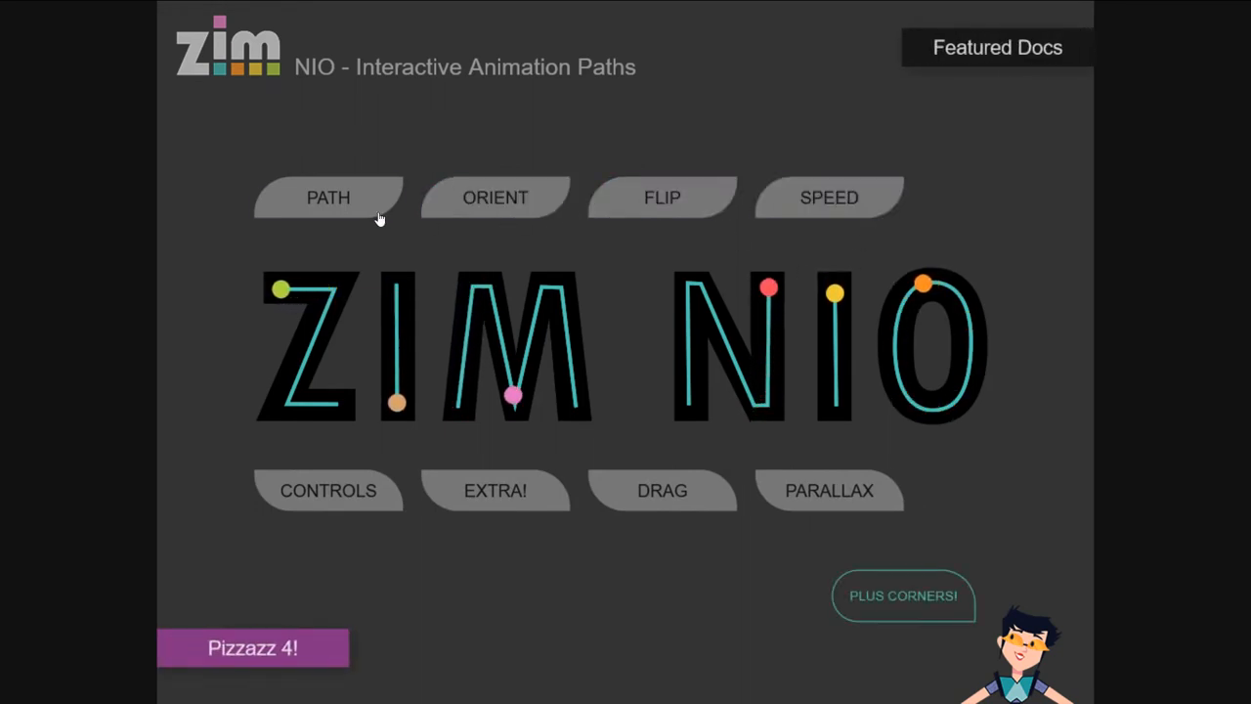
click(328, 197)
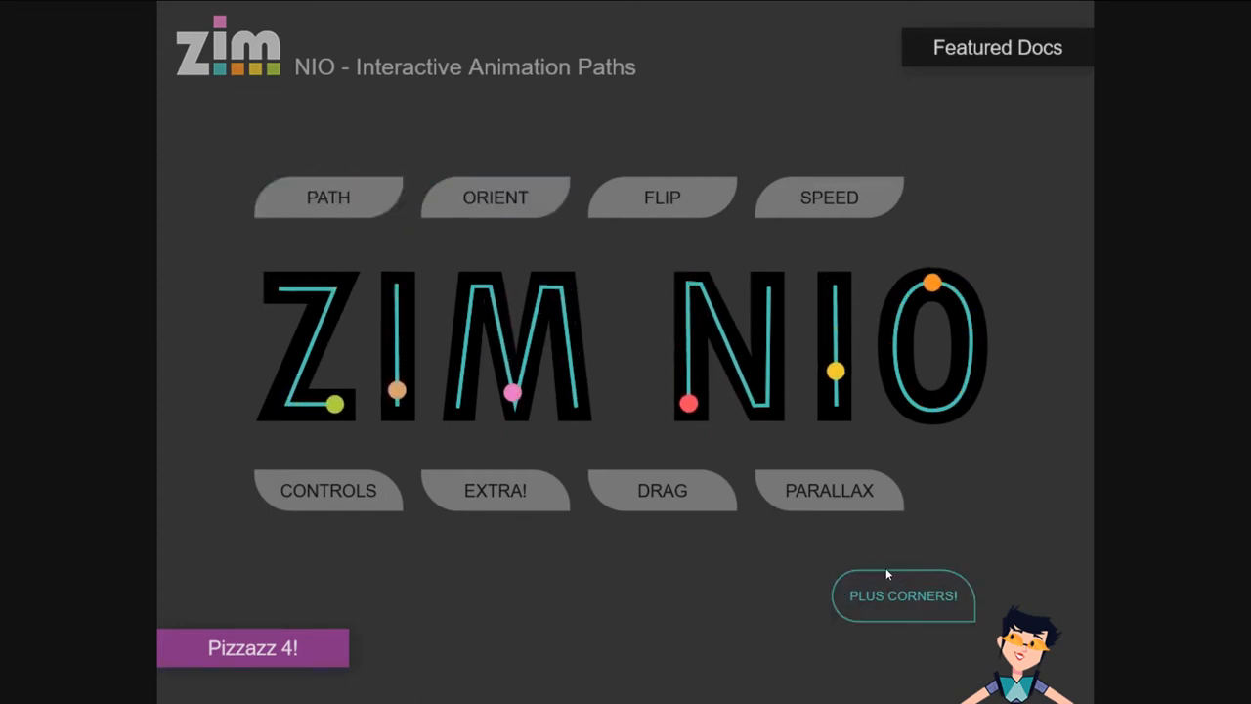
Go to the NIO Corners demo page of rounded-corner components via PLUS CORNERS!
click(903, 594)
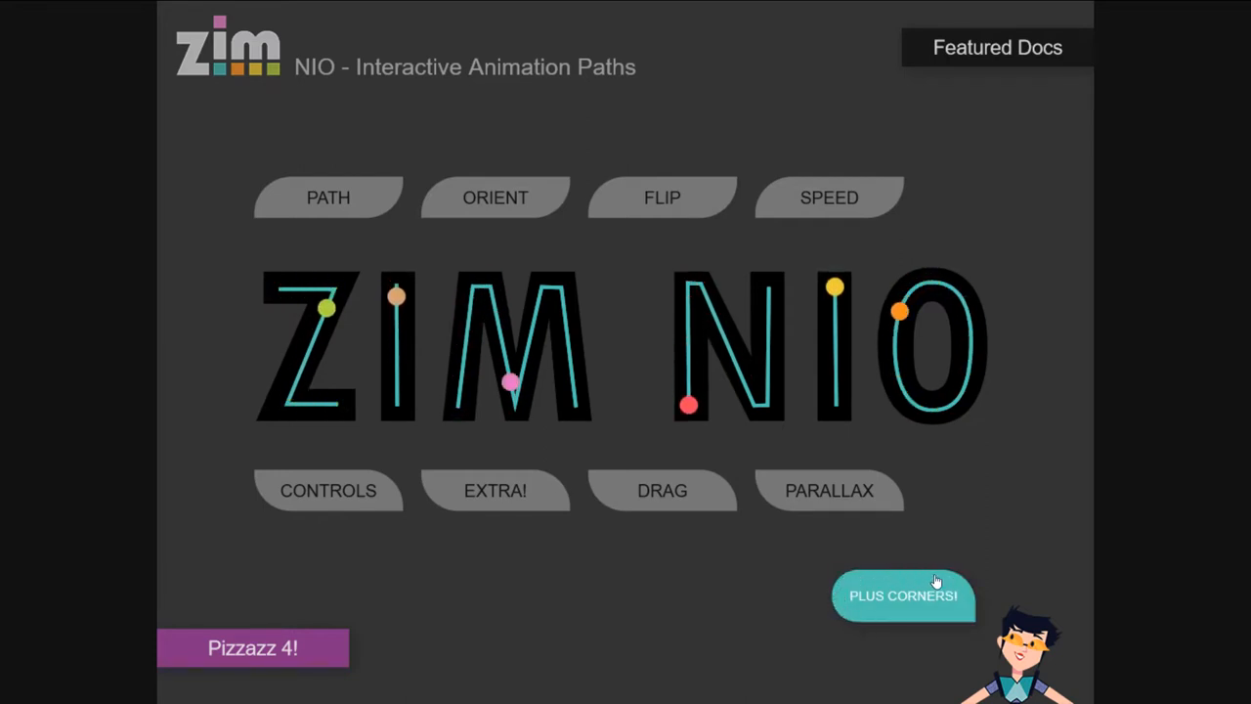
click(903, 594)
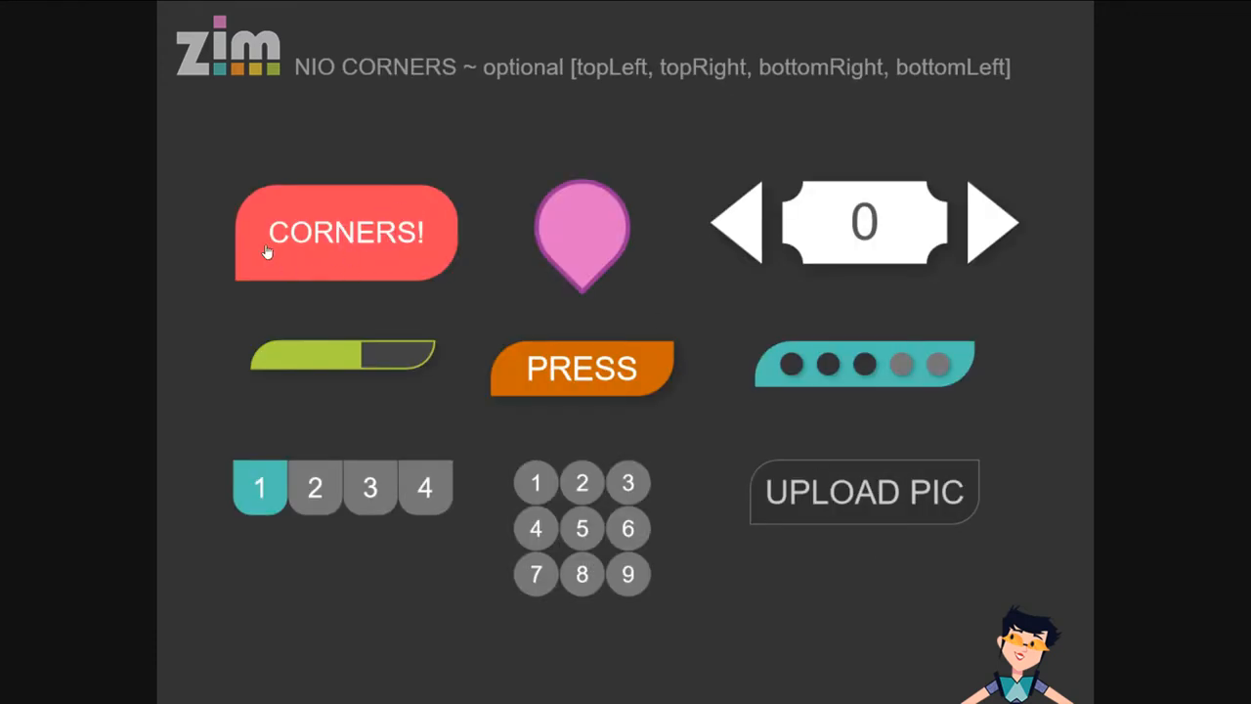
mouse_move(459, 231)
text(ff)
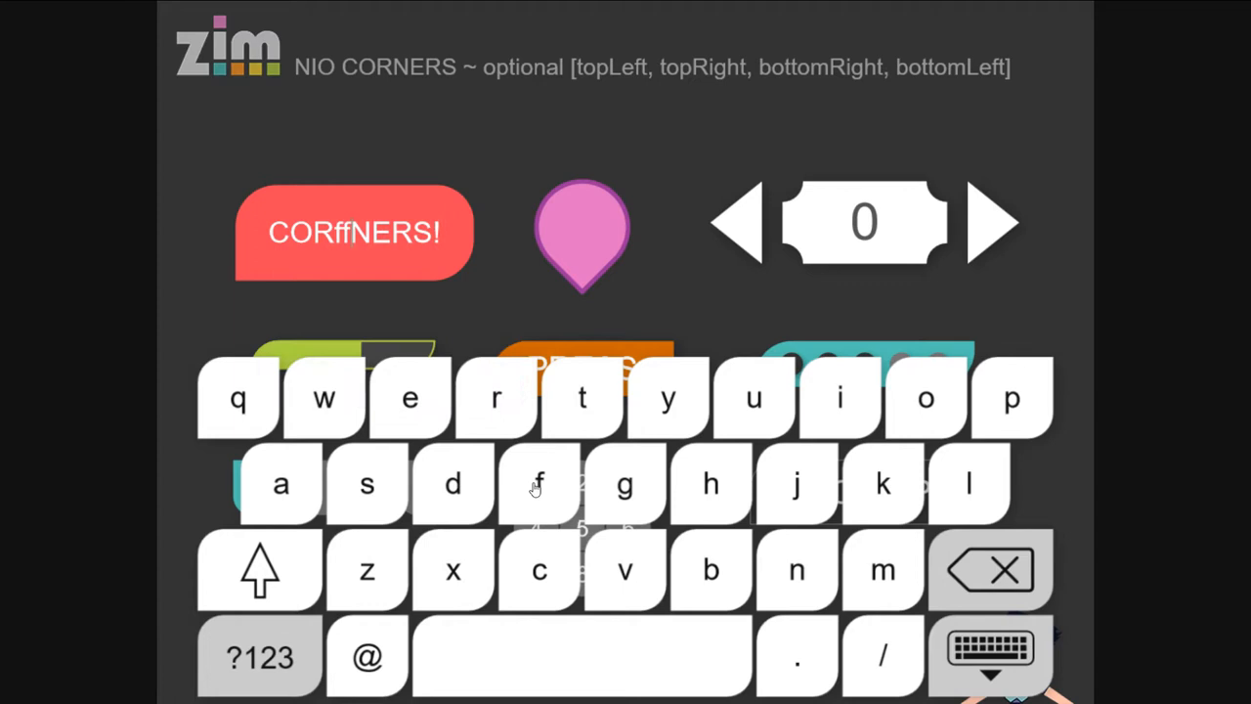
click(539, 483)
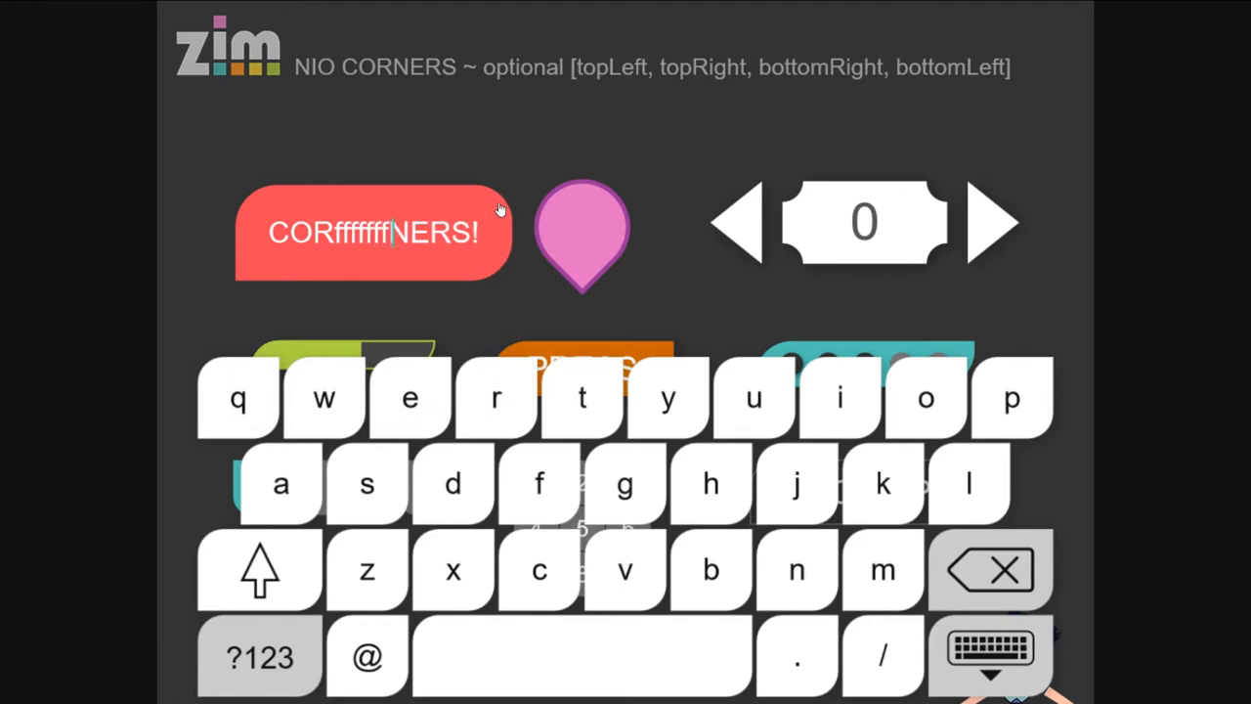
mouse_move(976, 539)
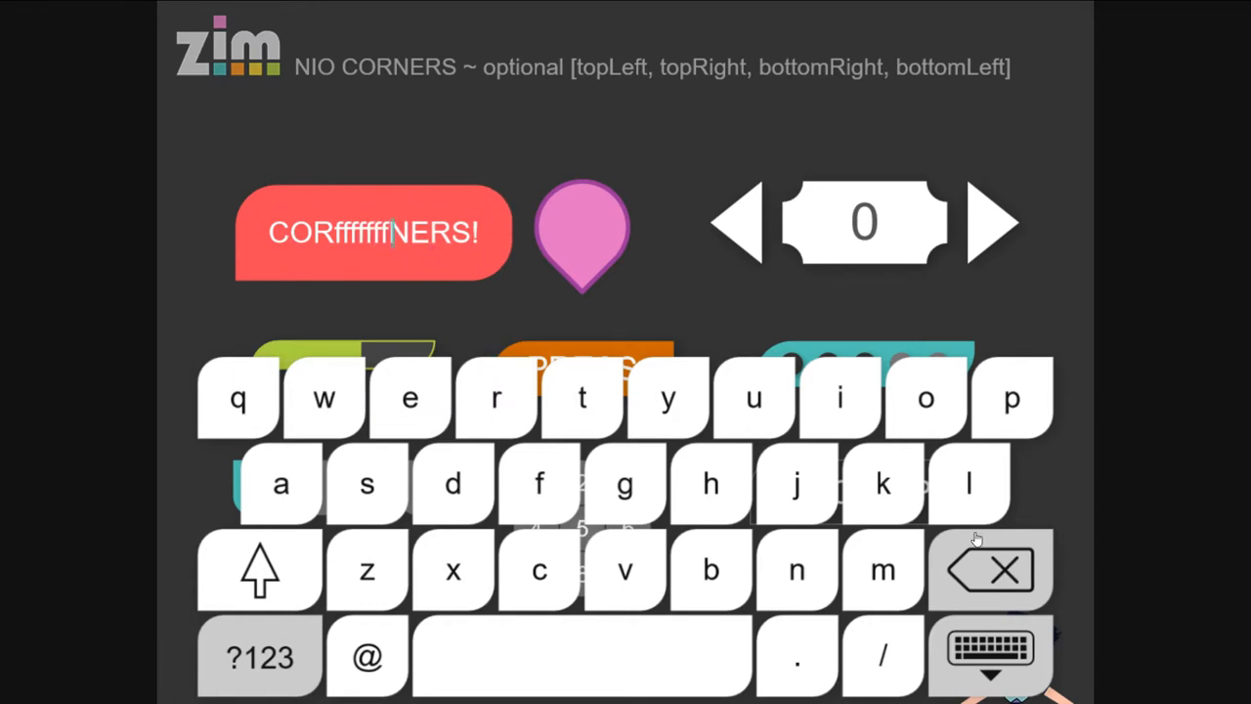
click(989, 570)
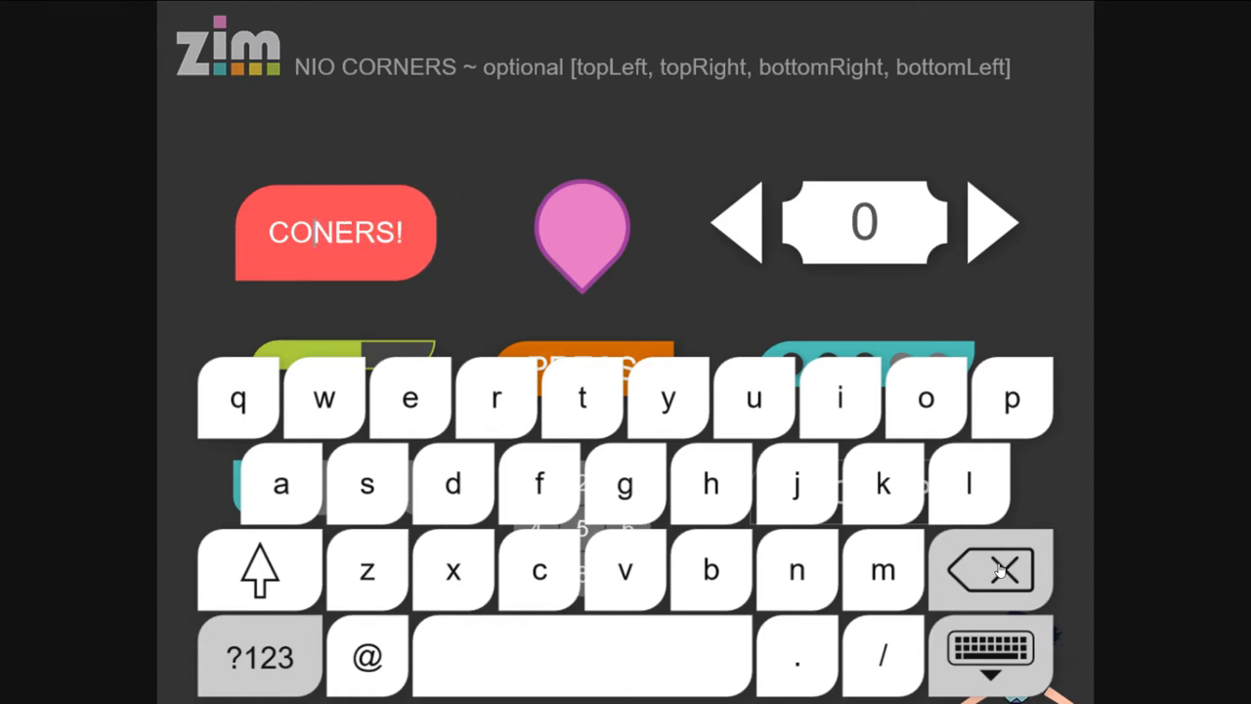
mouse_move(551, 447)
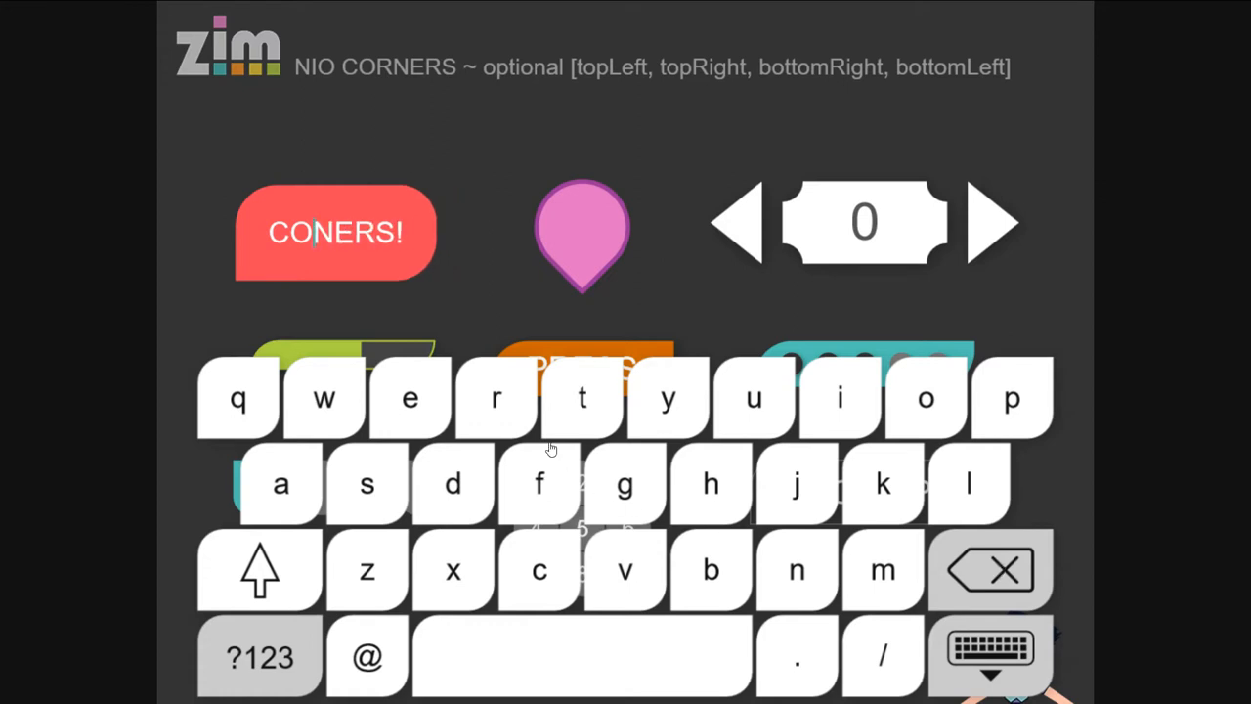
click(258, 571)
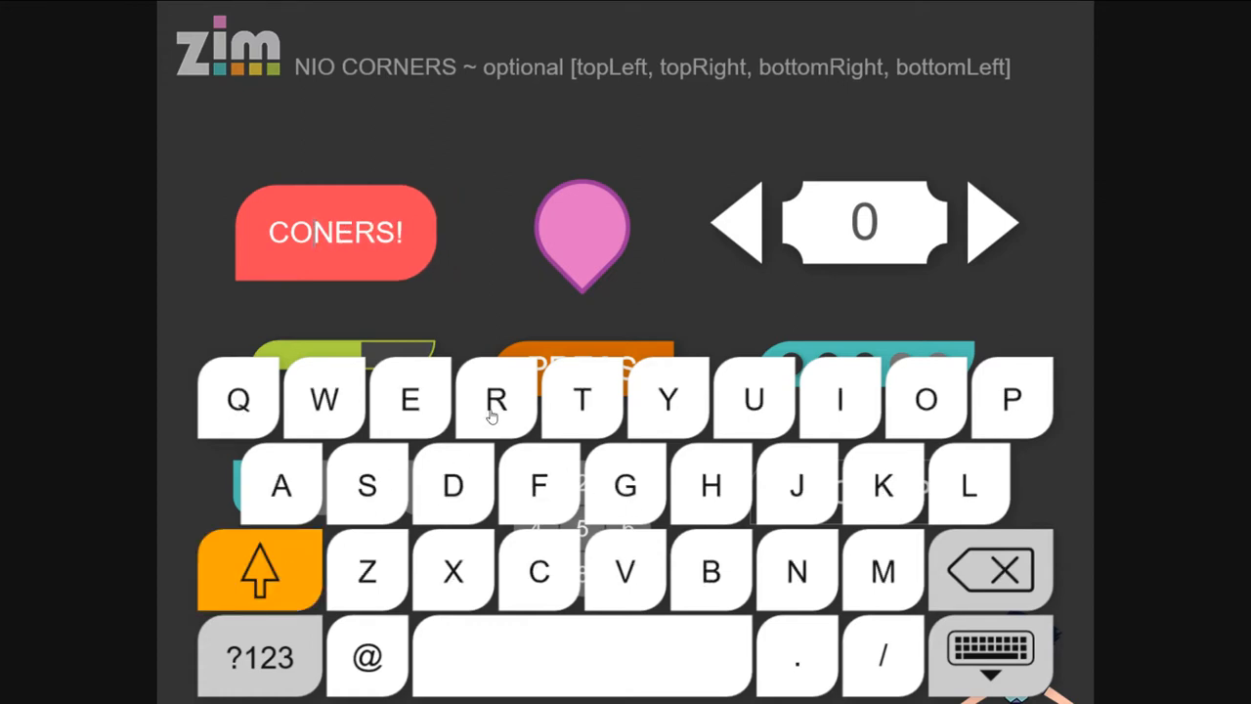
click(493, 401)
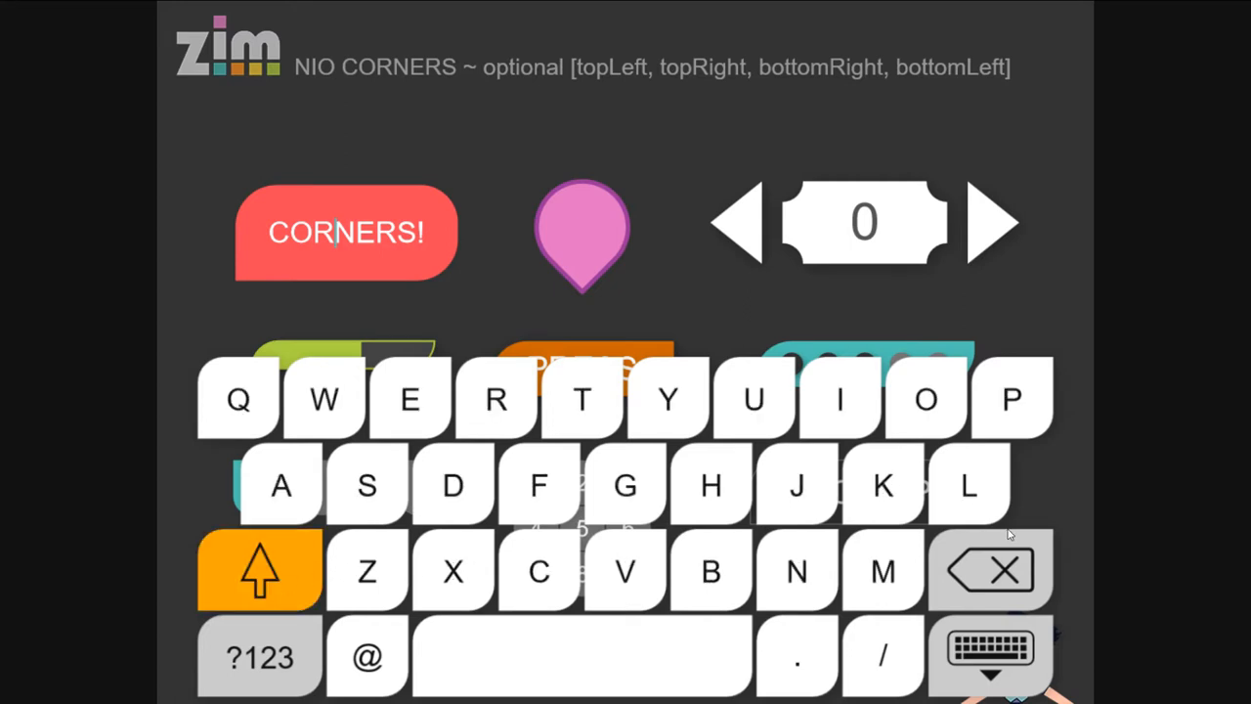
click(988, 655)
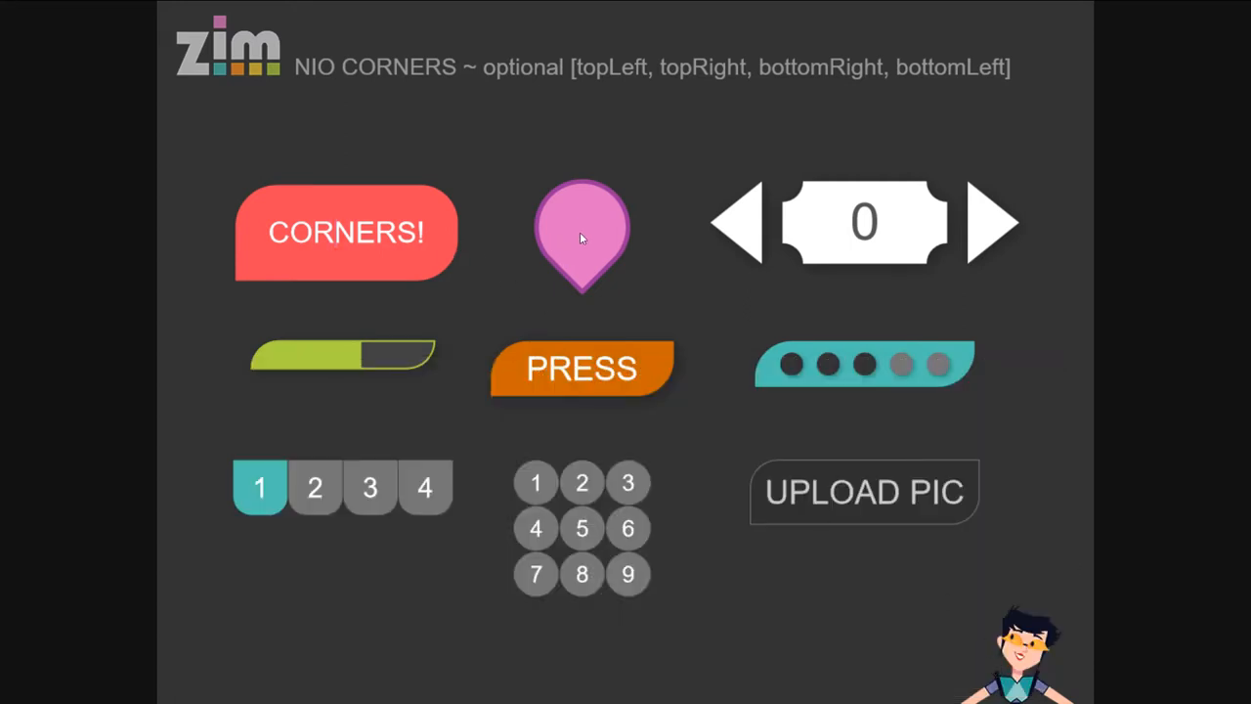
mouse_move(594, 279)
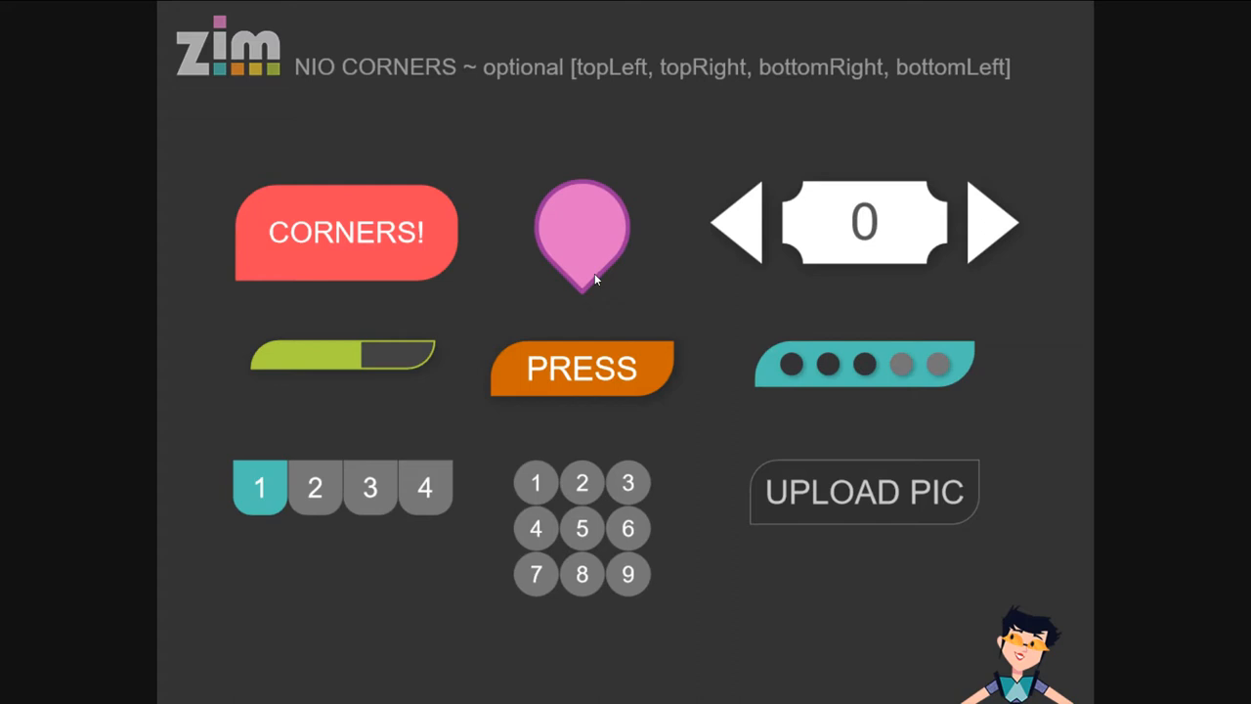
mouse_move(379, 226)
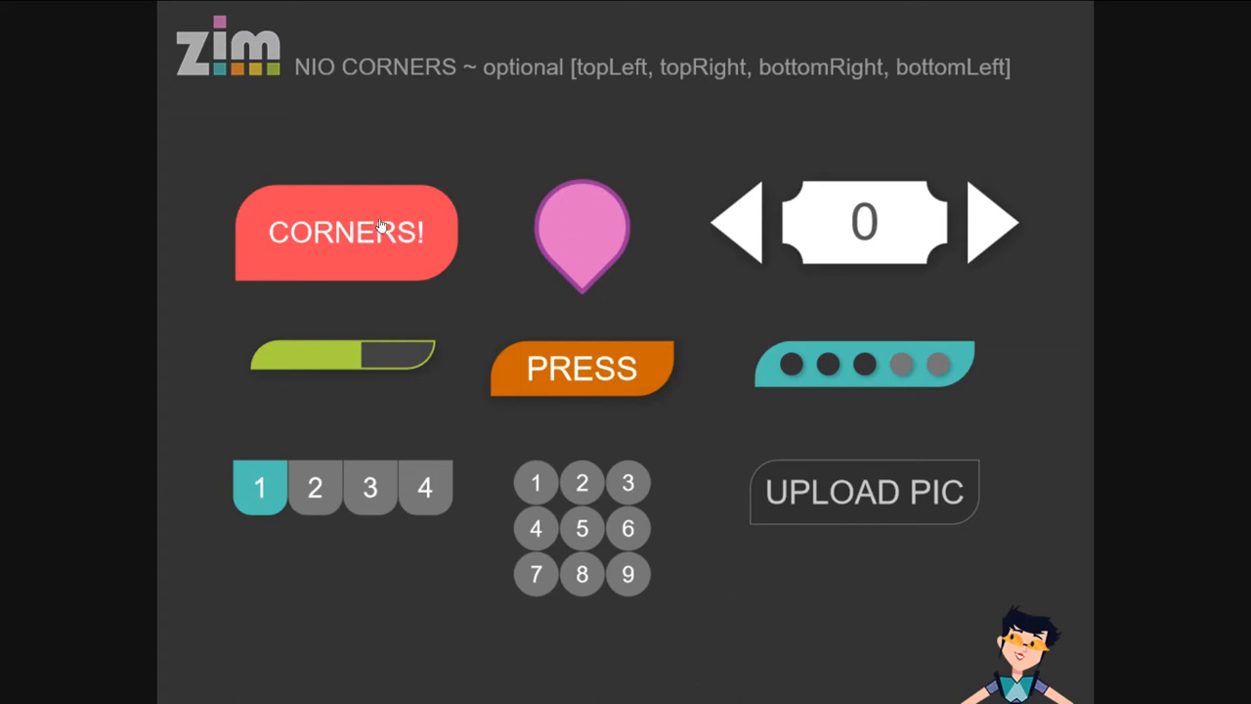
mouse_move(576, 217)
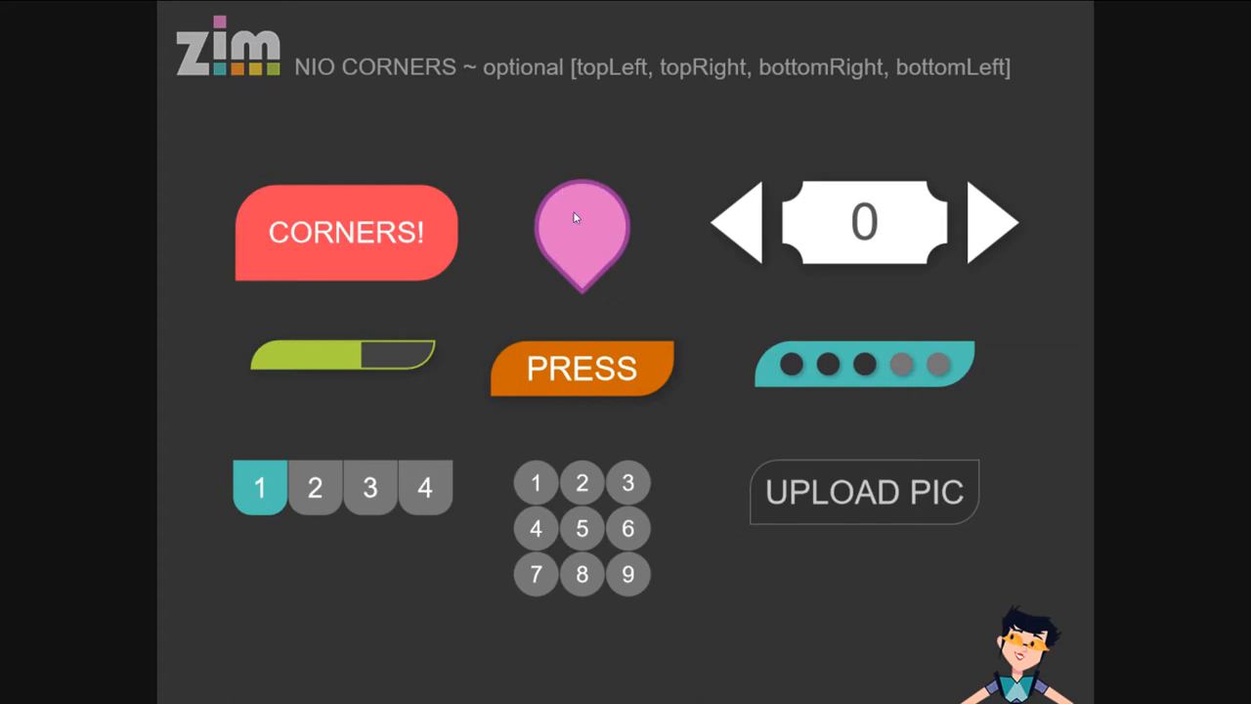
mouse_move(754, 285)
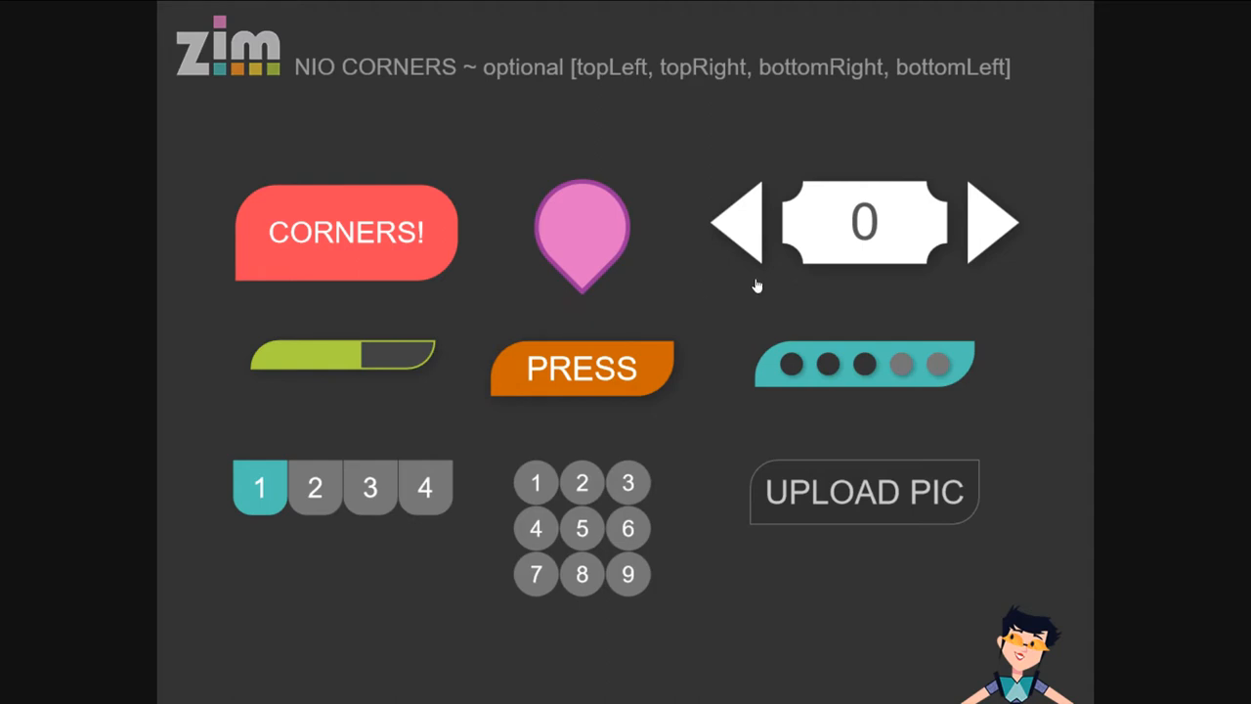
mouse_move(913, 187)
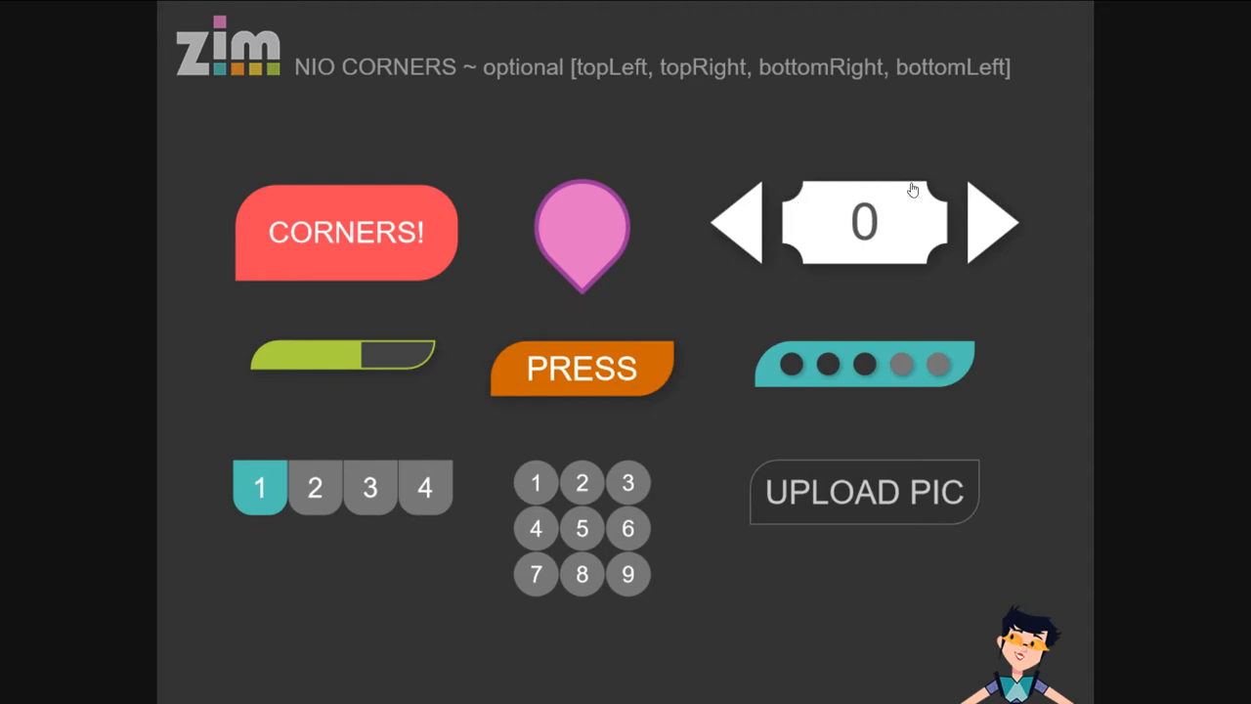
mouse_move(772, 367)
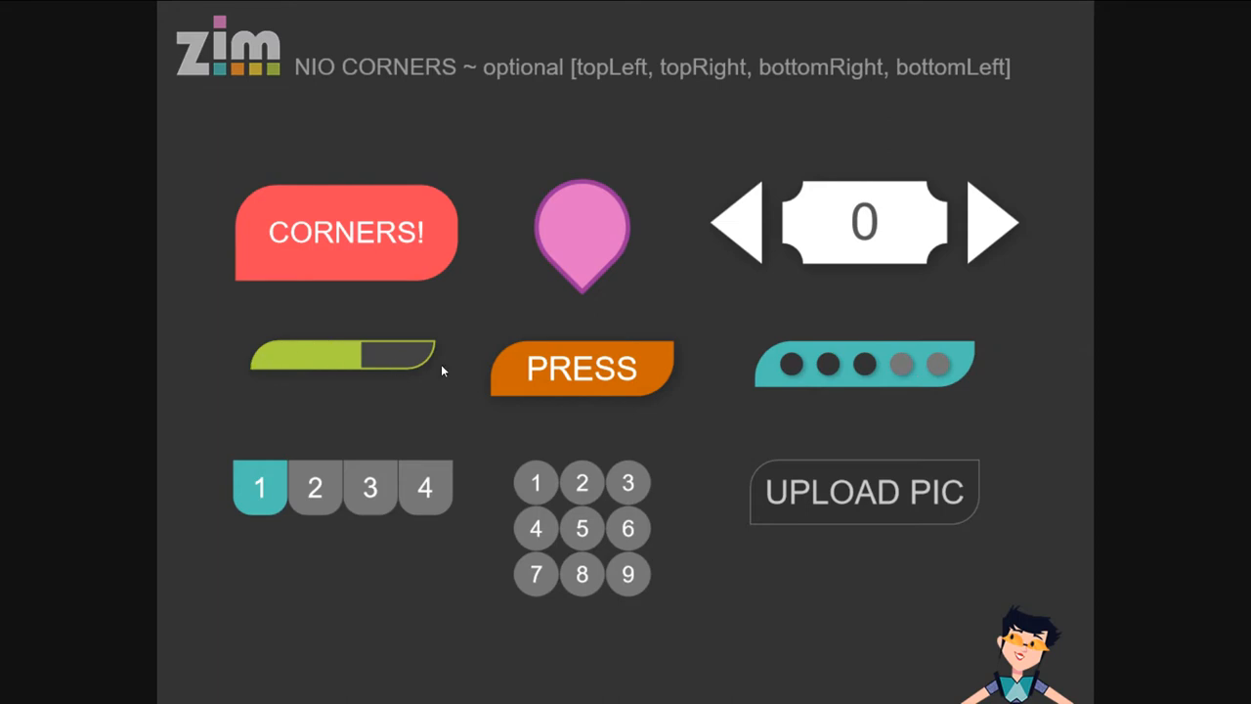
mouse_move(424, 487)
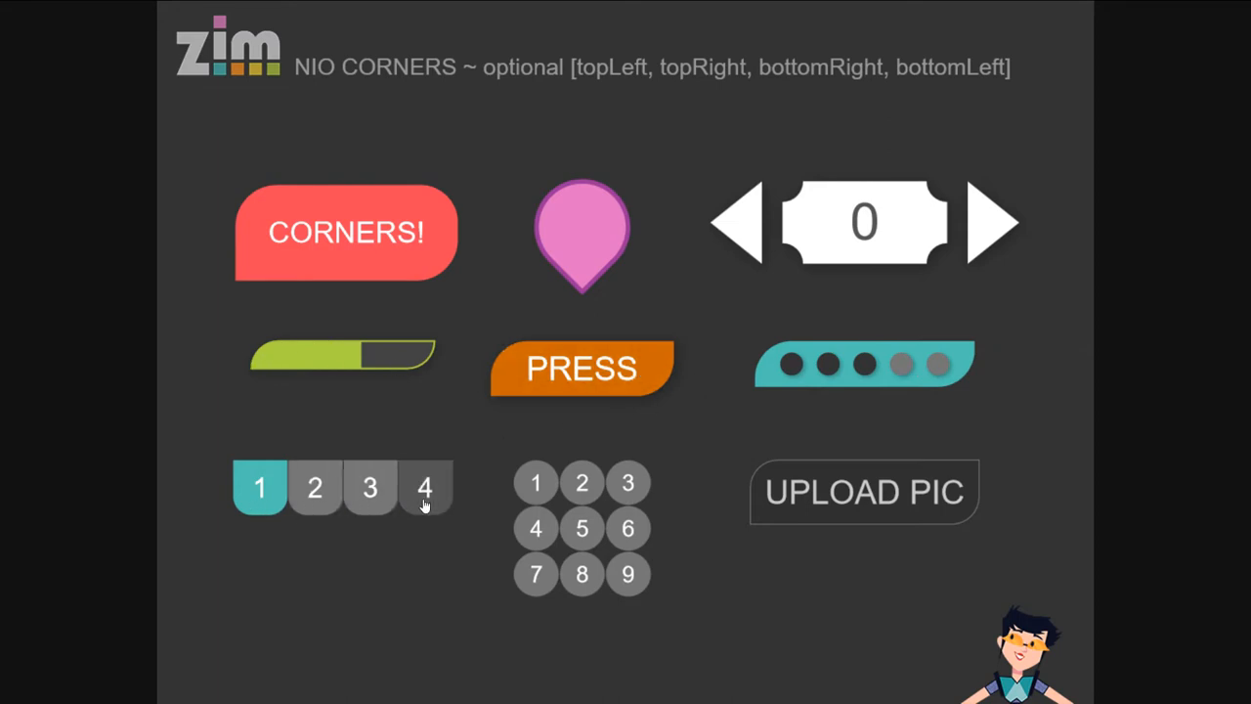
mouse_move(397, 520)
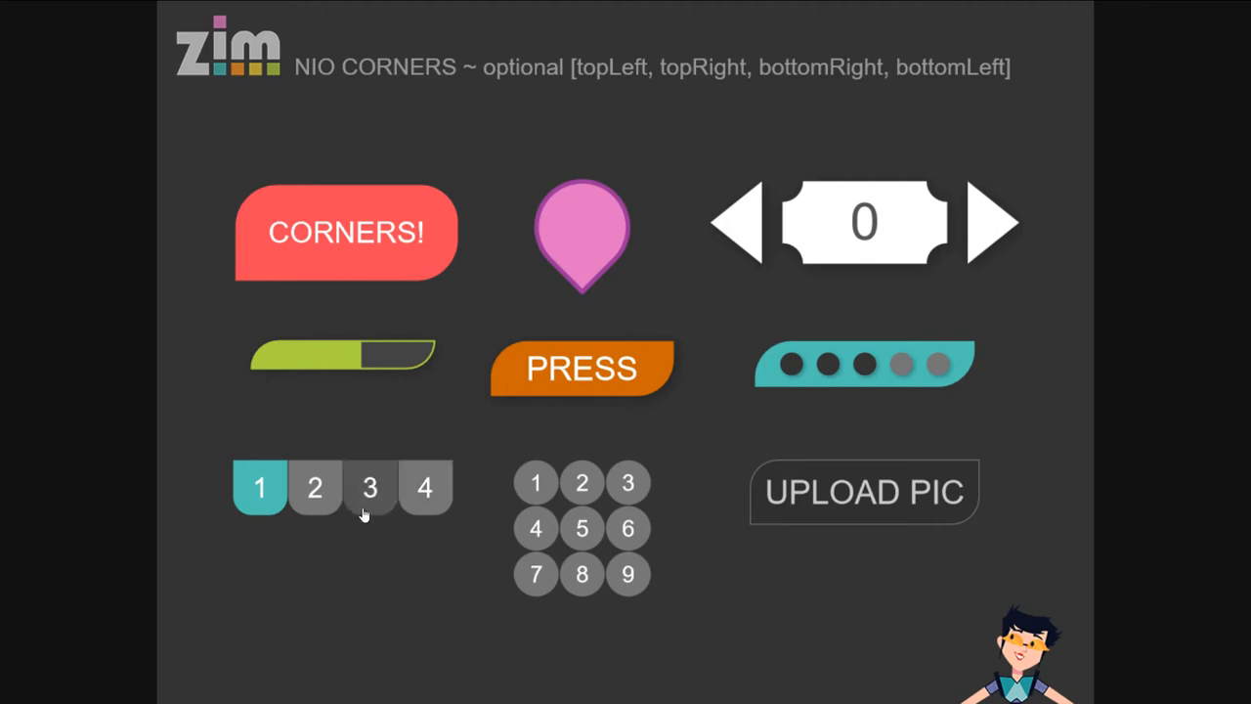
mouse_move(347, 493)
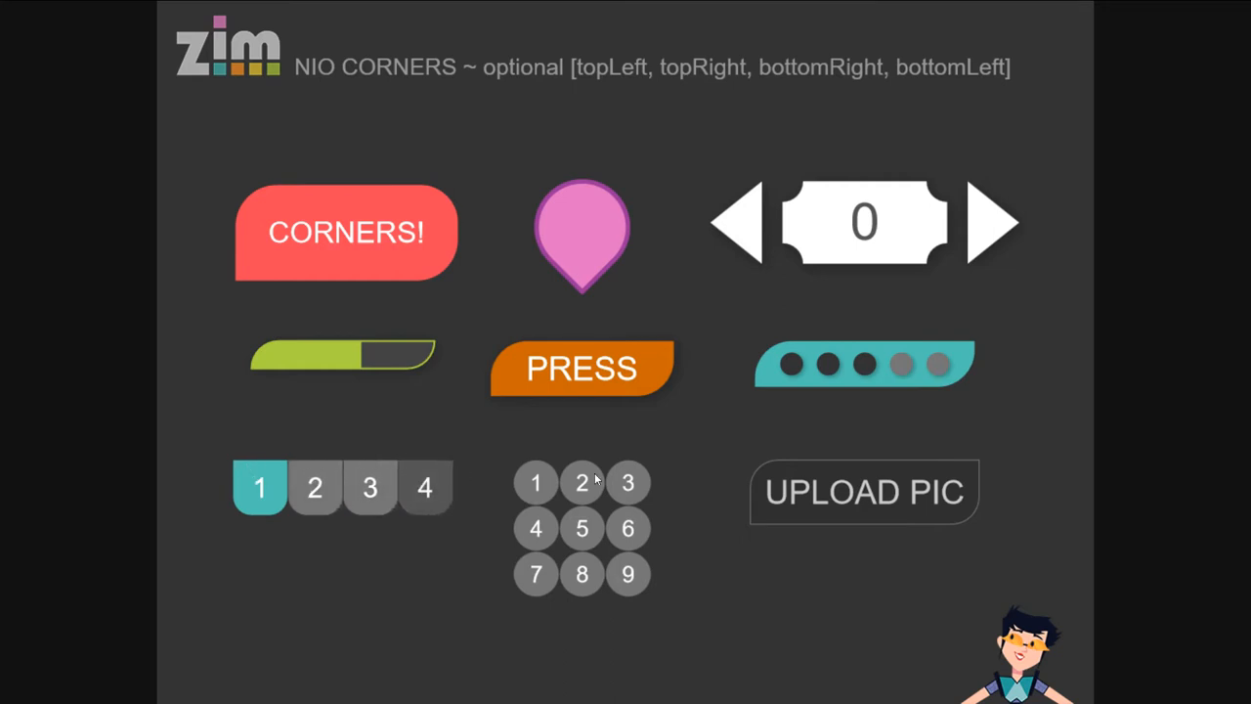
mouse_move(557, 501)
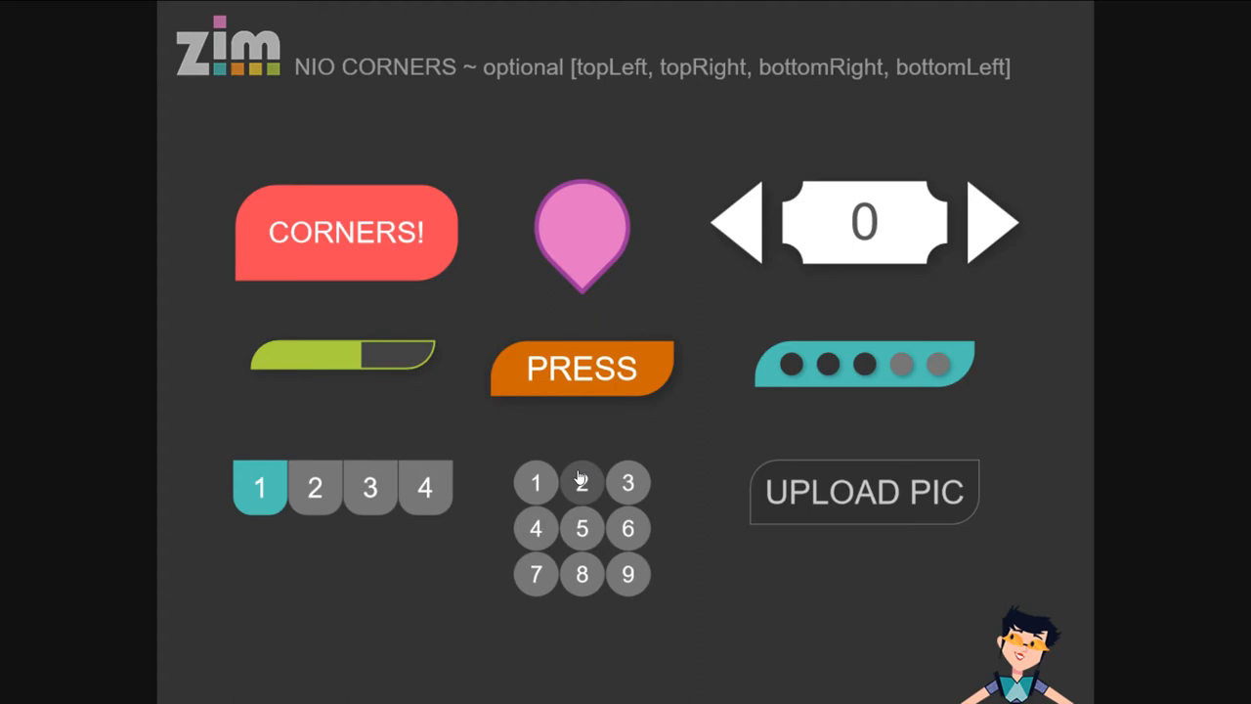
mouse_move(571, 362)
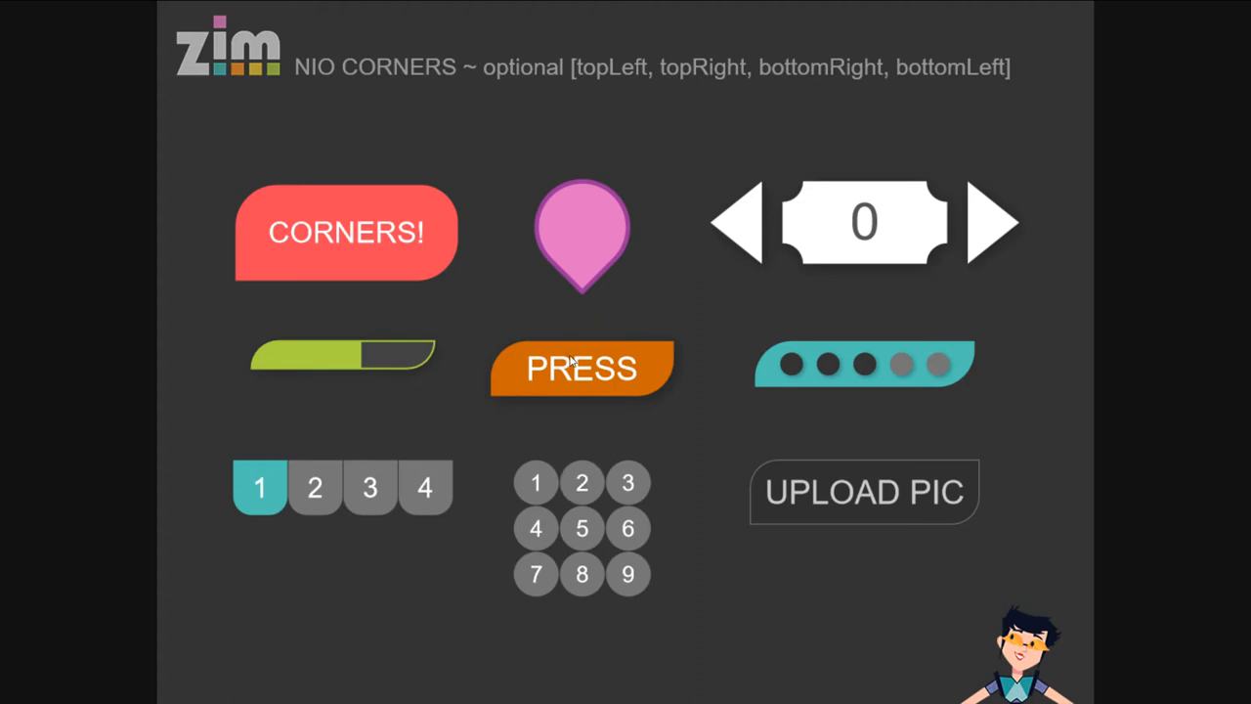
mouse_move(574, 501)
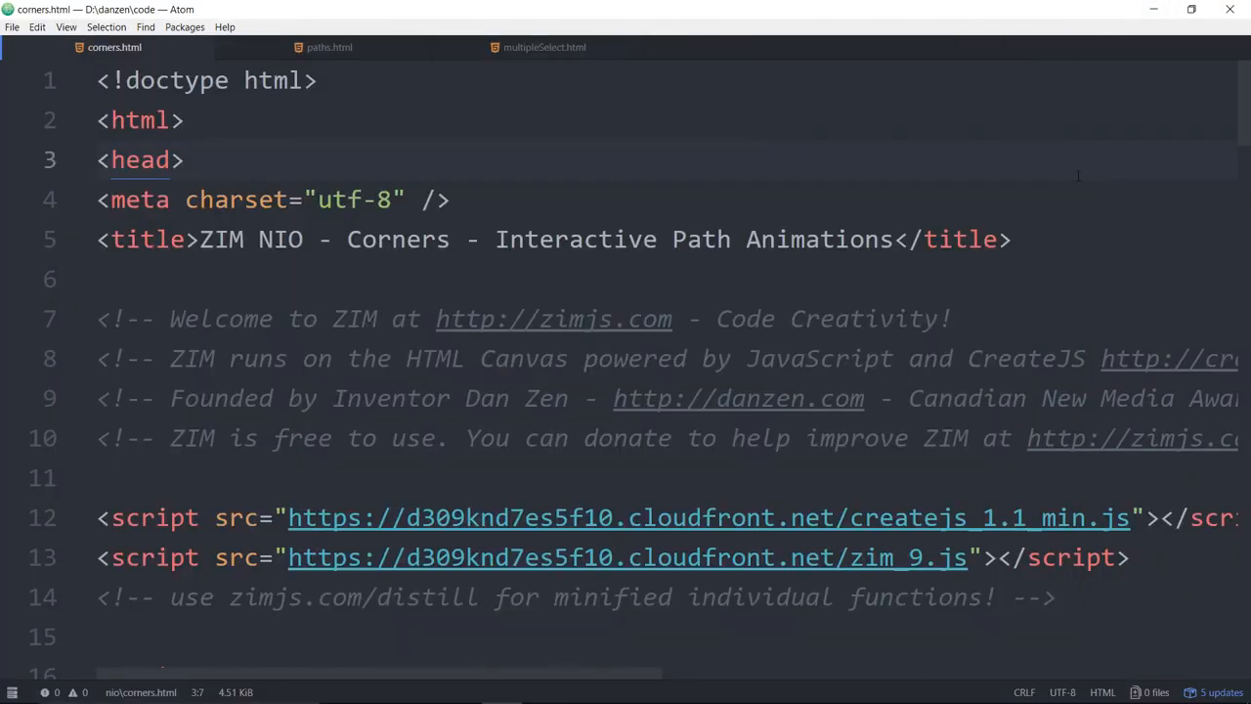
Scroll corners.html in Atom down to the component definitions around line 42
double_click(397, 239)
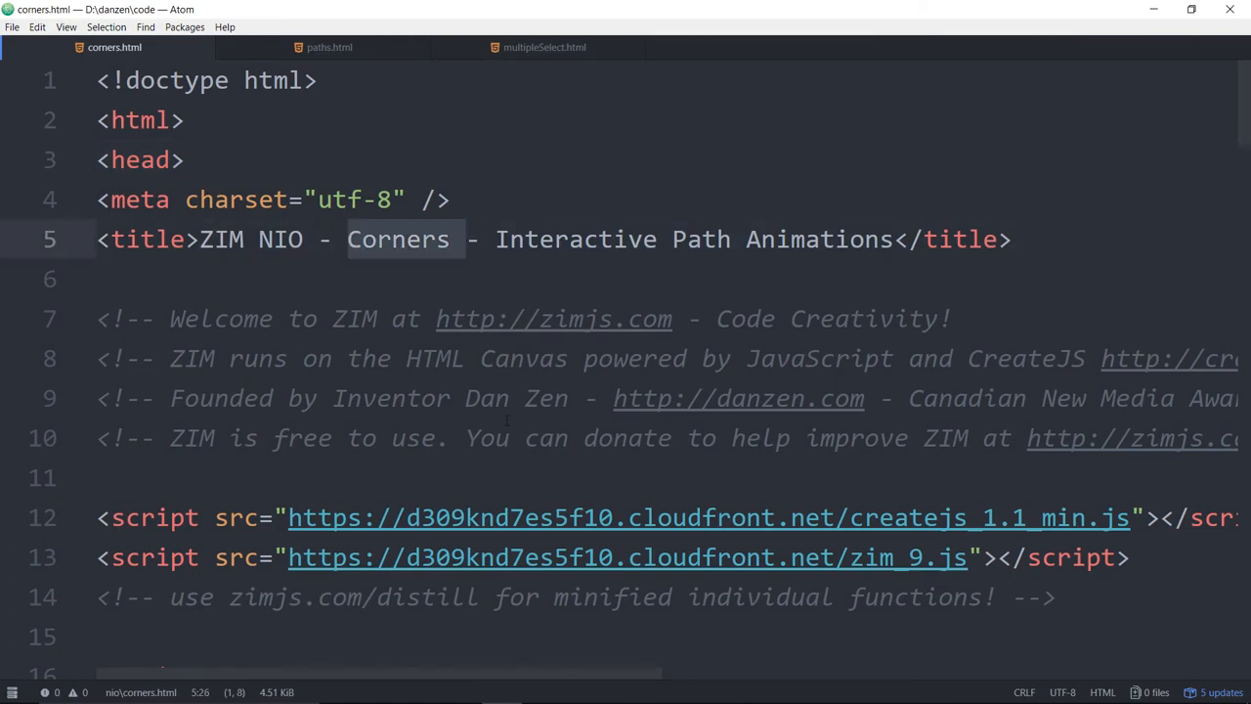
scroll(down, 3)
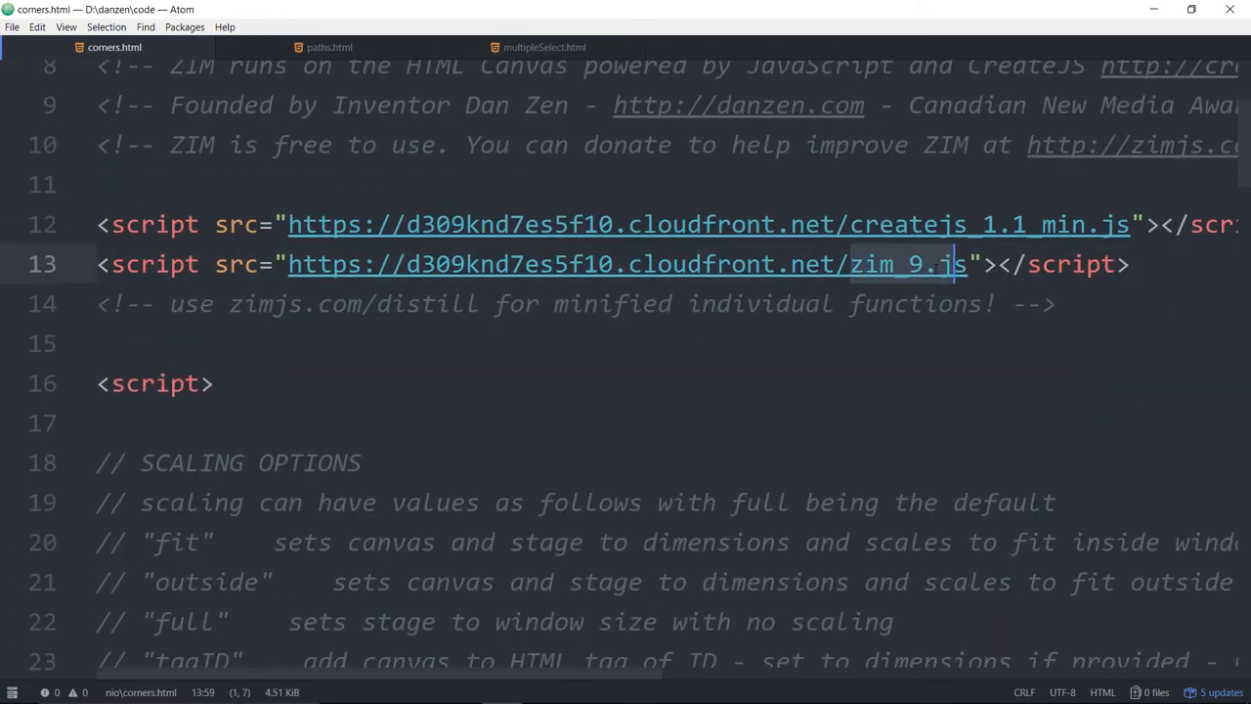
scroll(down, 3)
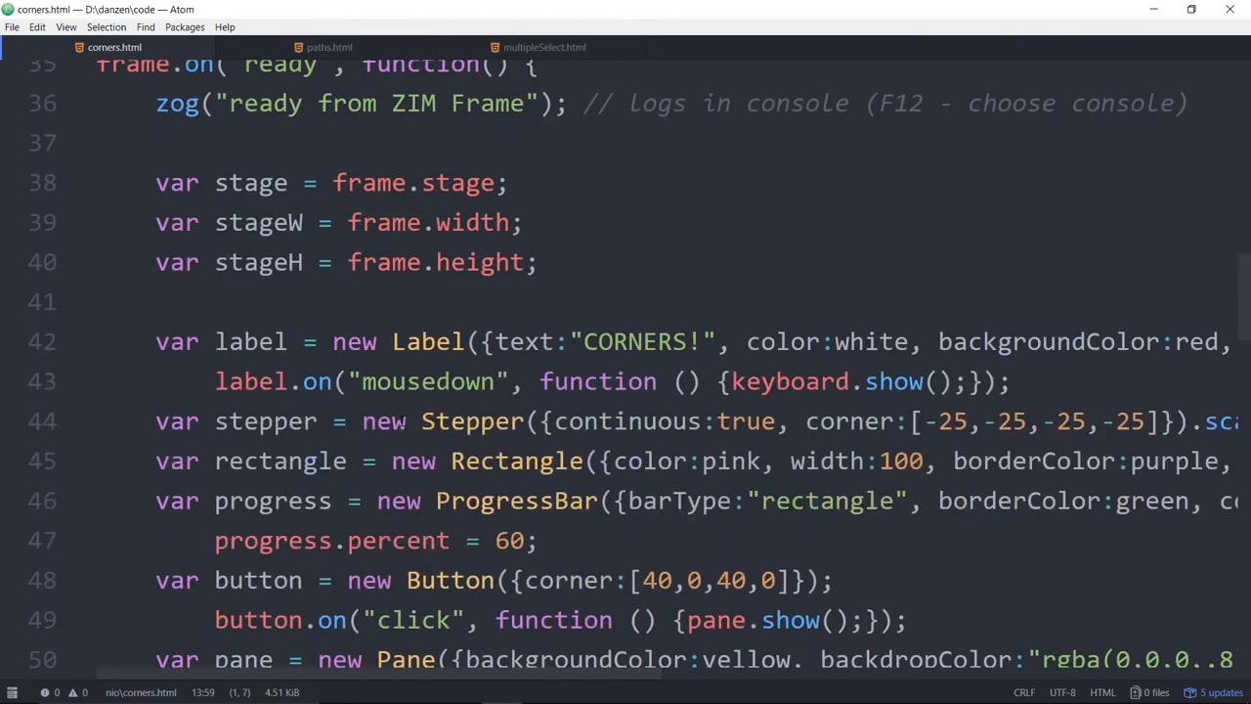
scroll(down, 3)
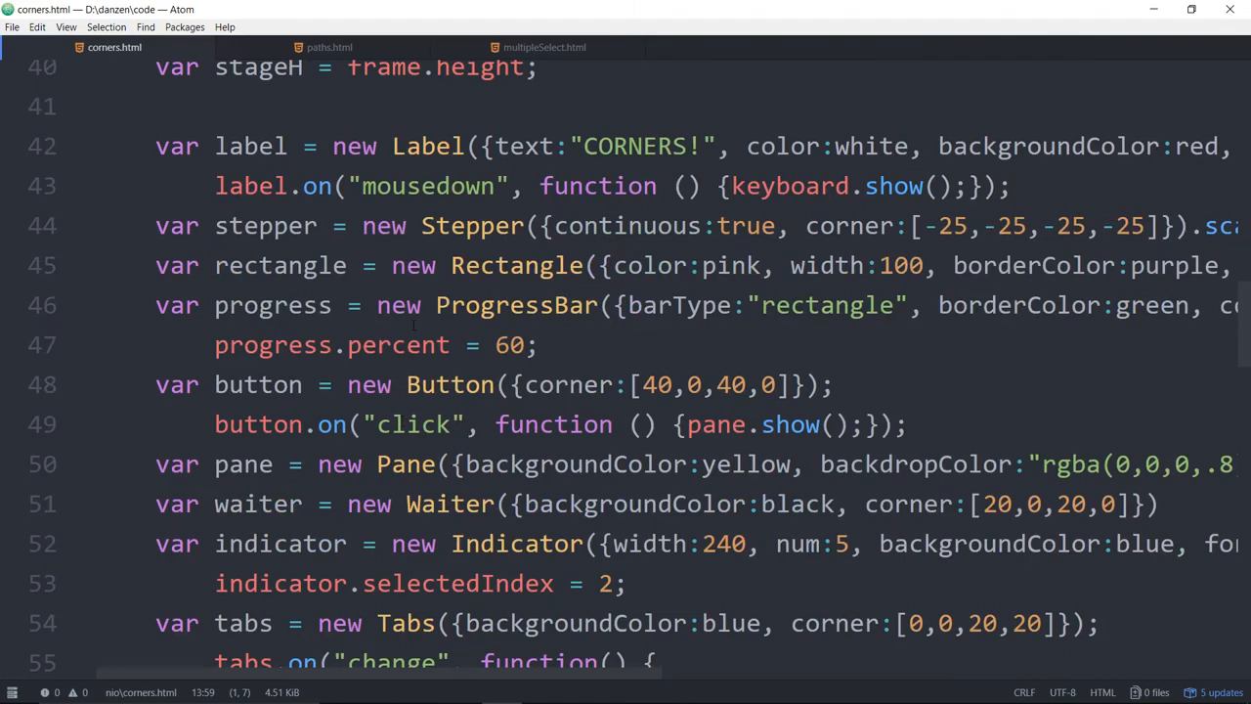
scroll(right, 3)
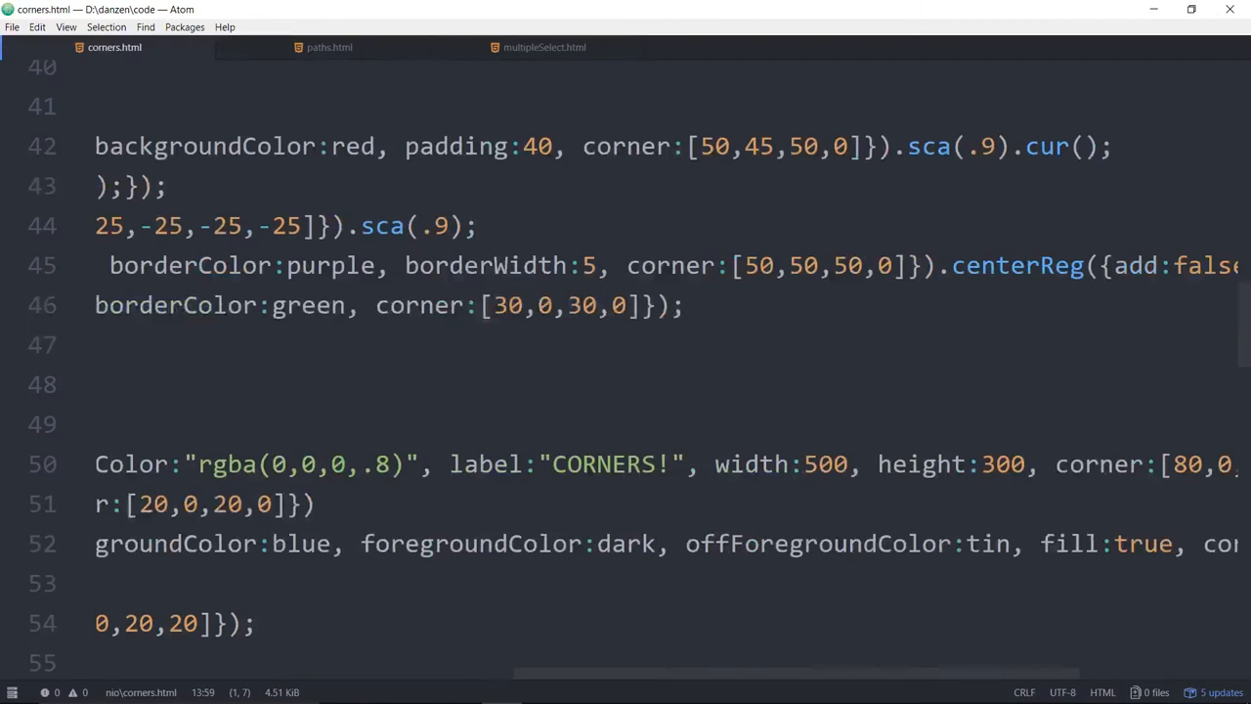
Select the CORNERS! Label's corner value array [50,45,50,0] and place the insertion point within it
double_click(778, 144)
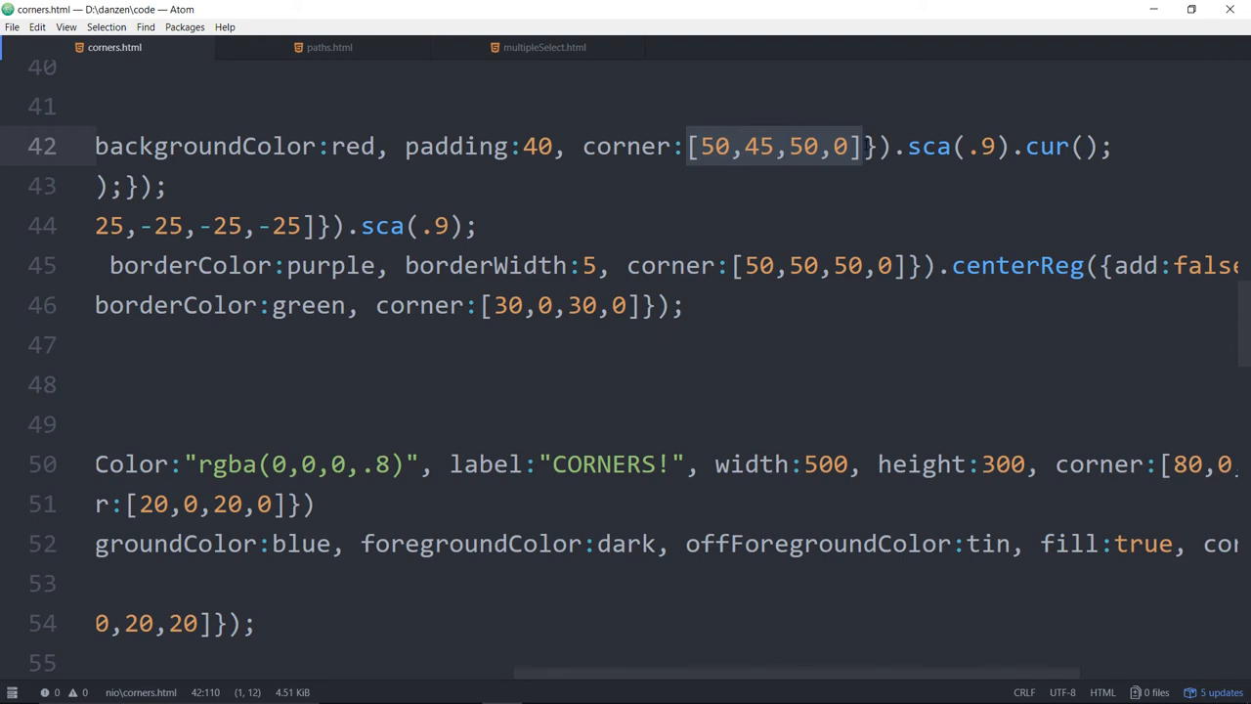
text(8)
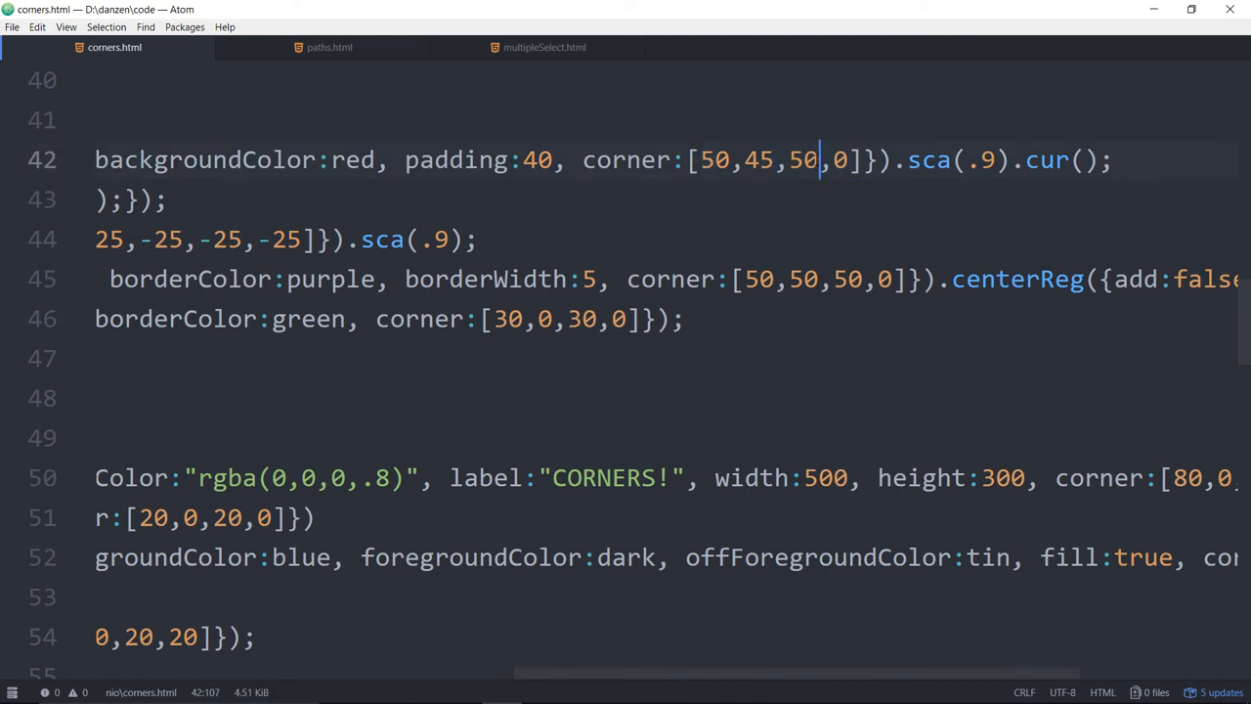
click(715, 161)
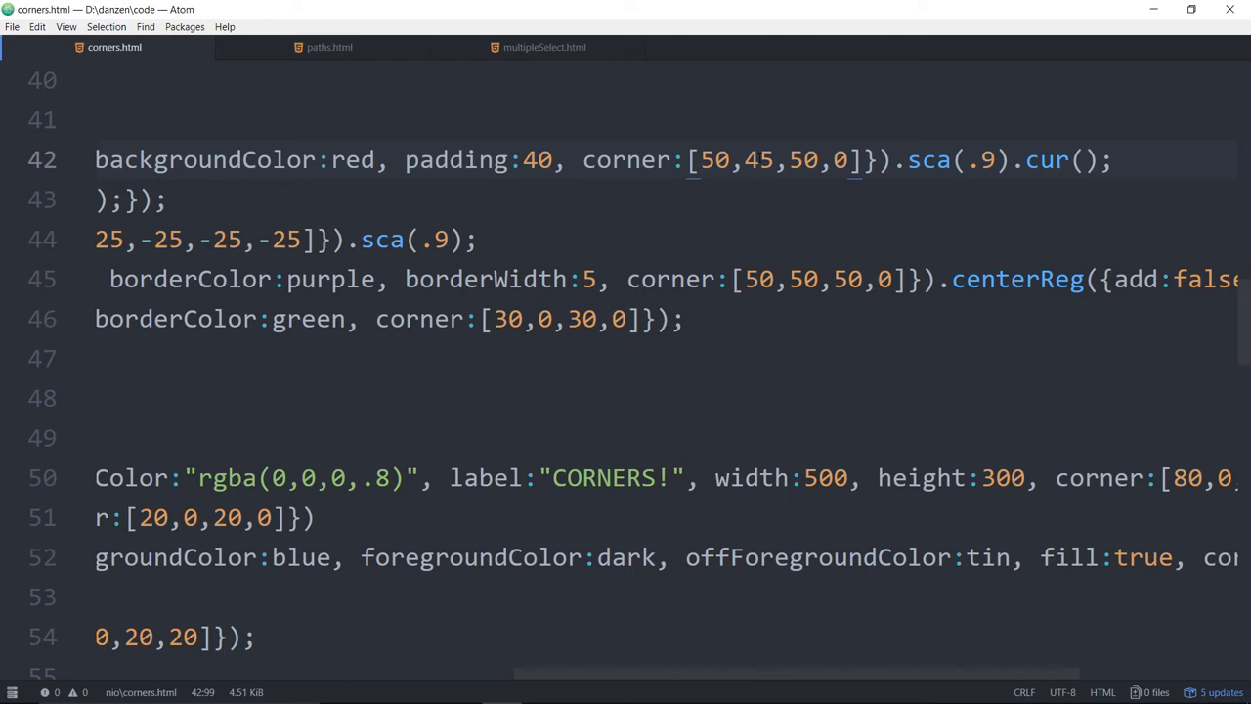
click(805, 160)
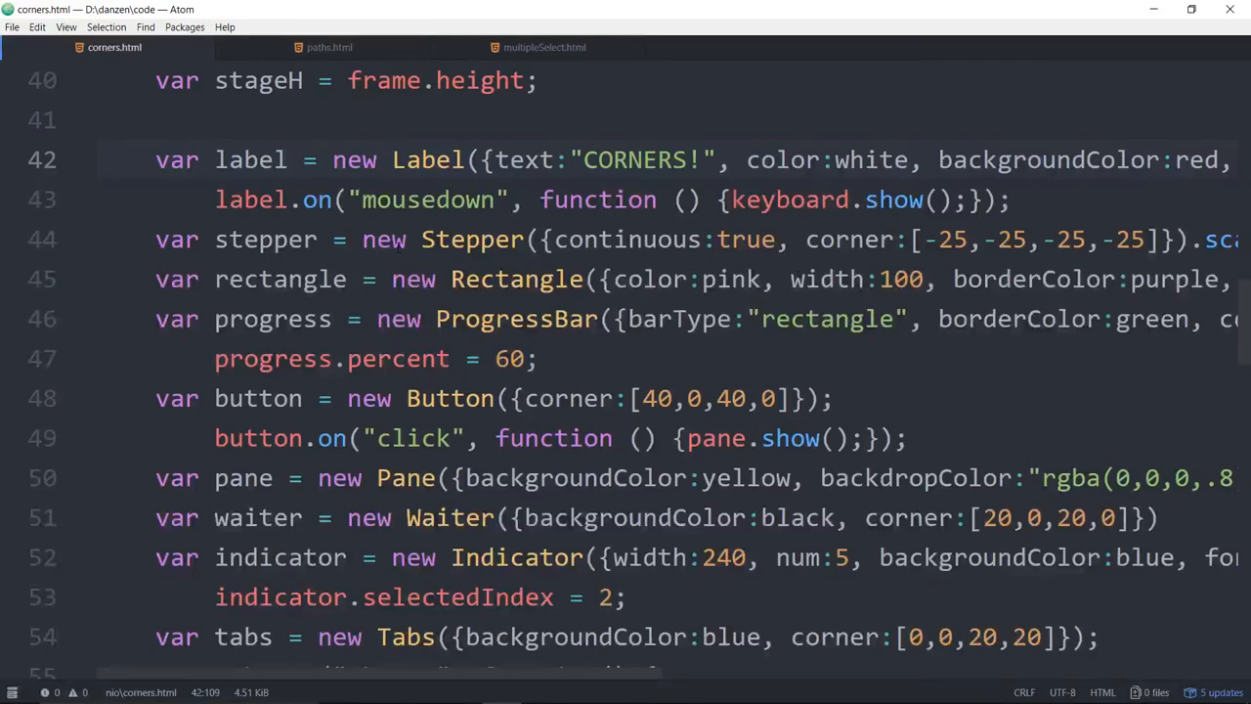
scroll(down, 3)
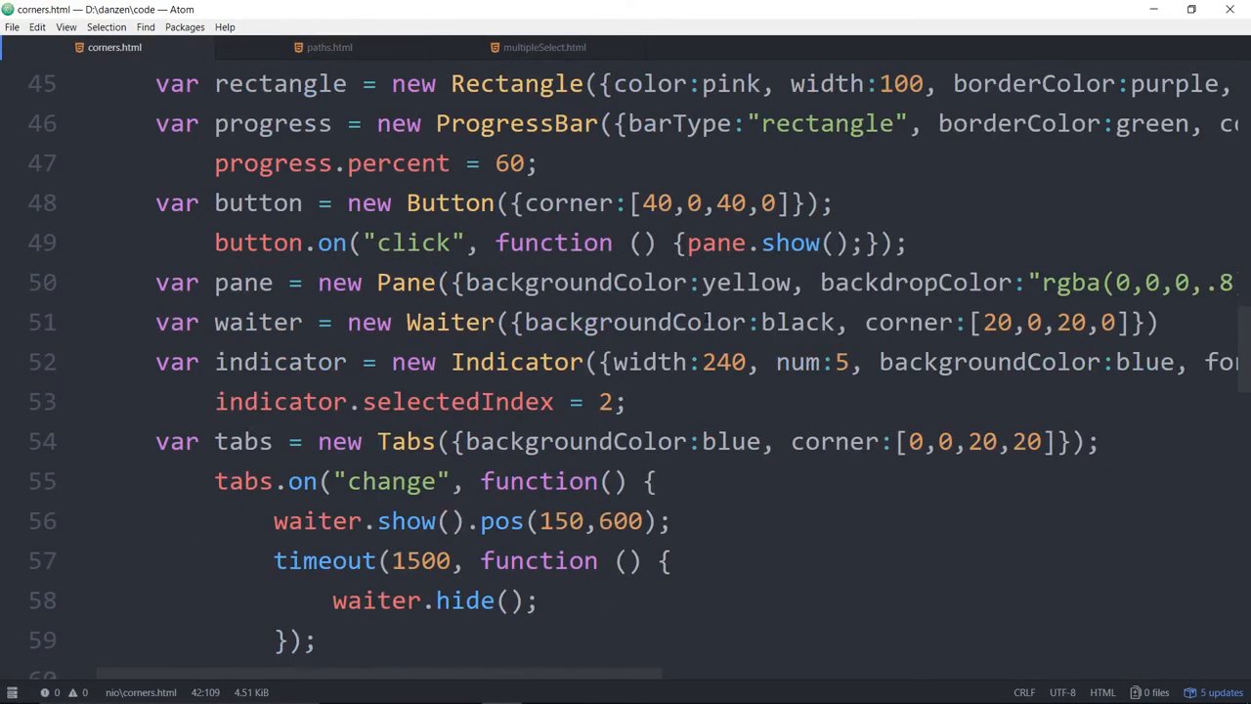
scroll(right, 3)
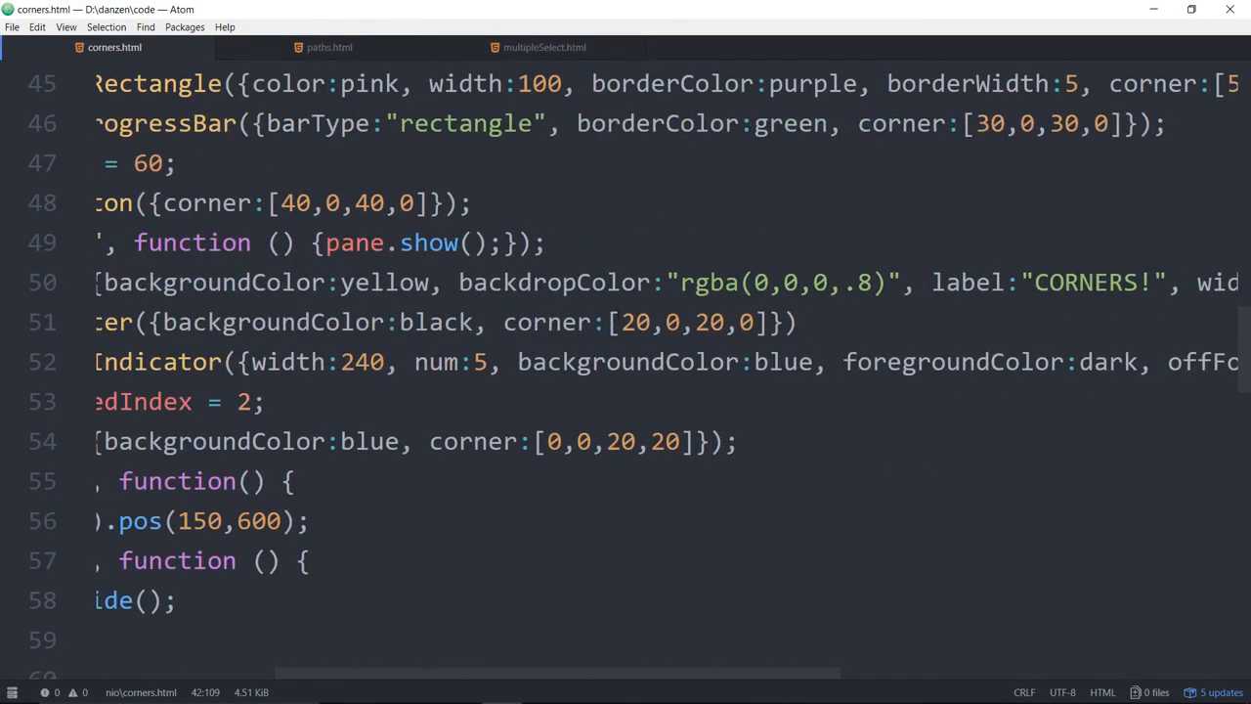
click(537, 441)
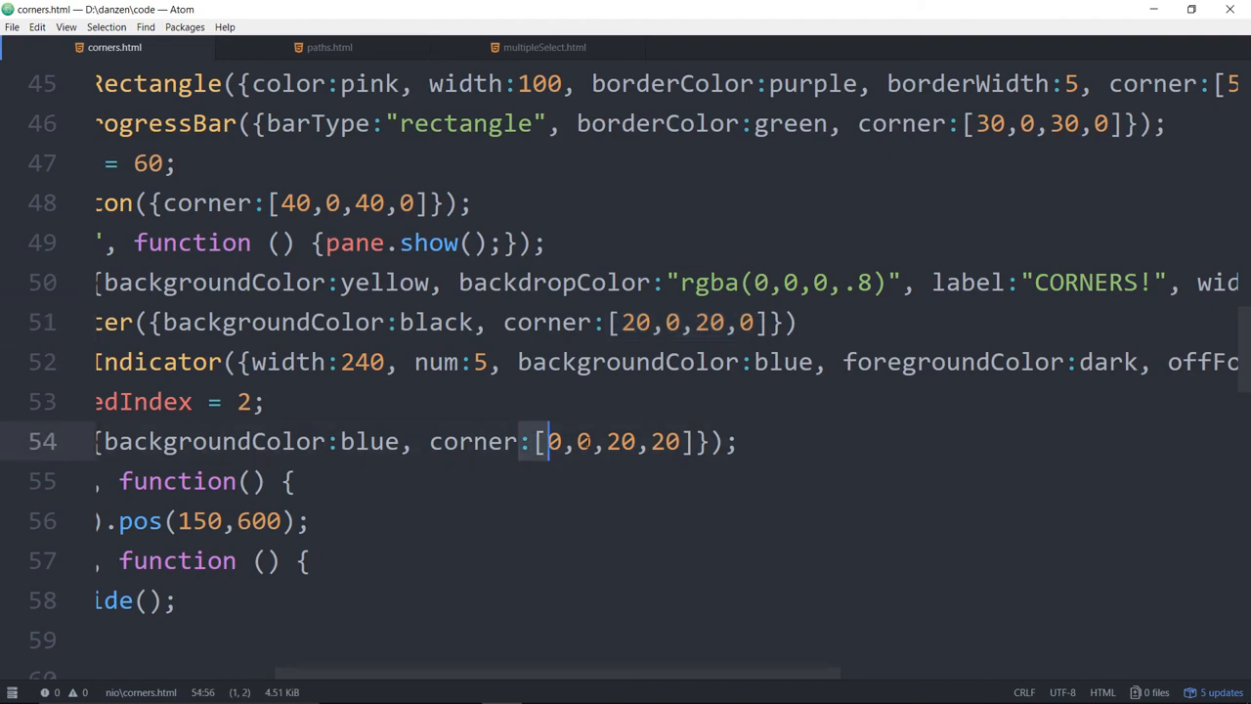
scroll(left, 3)
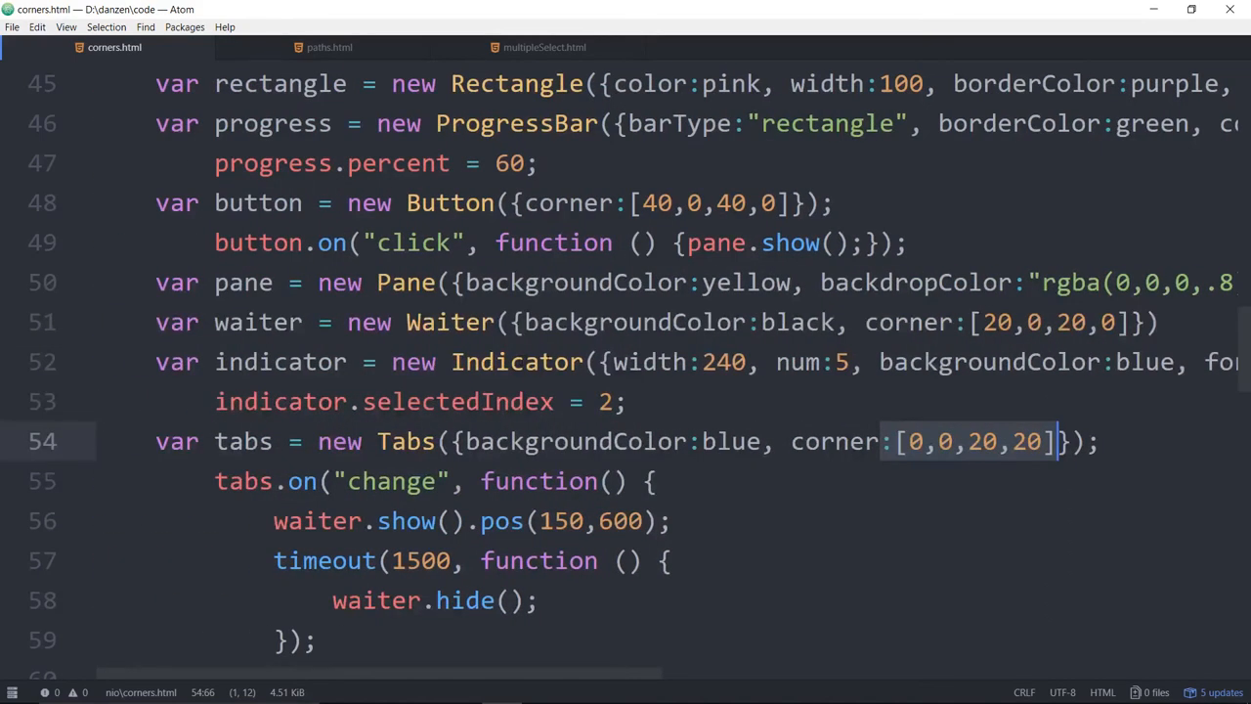
scroll(down, 3)
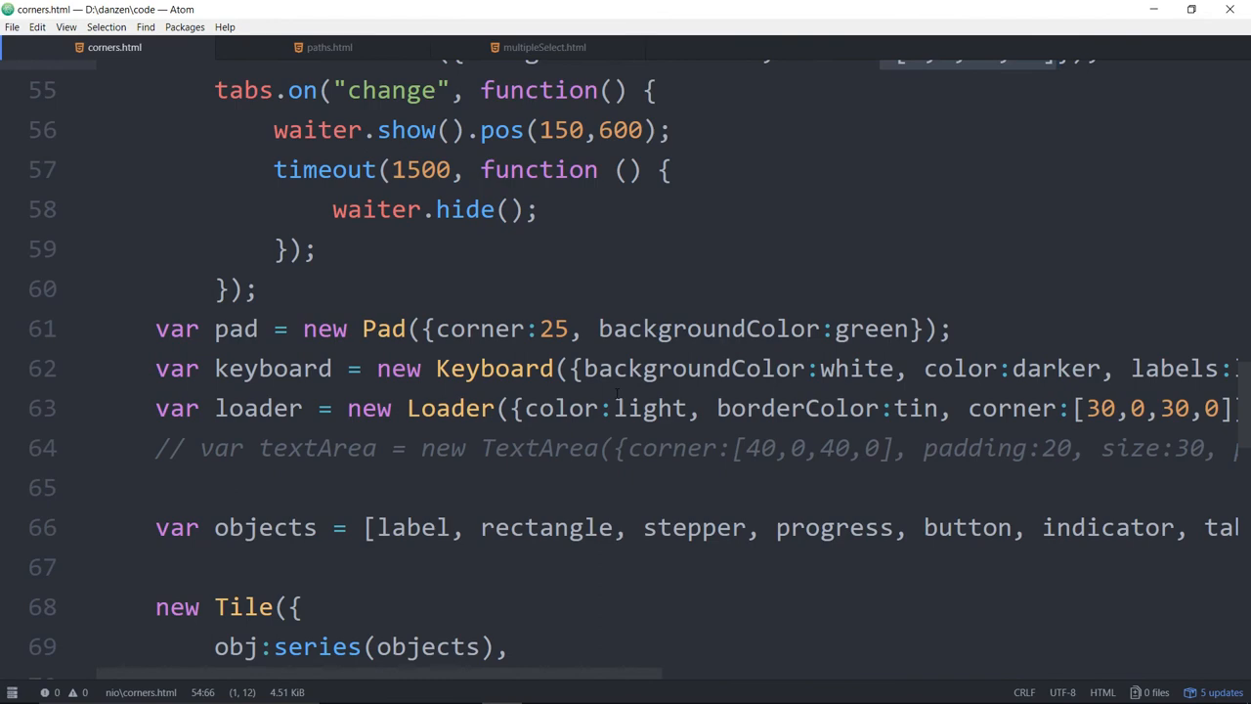
scroll(down, 3)
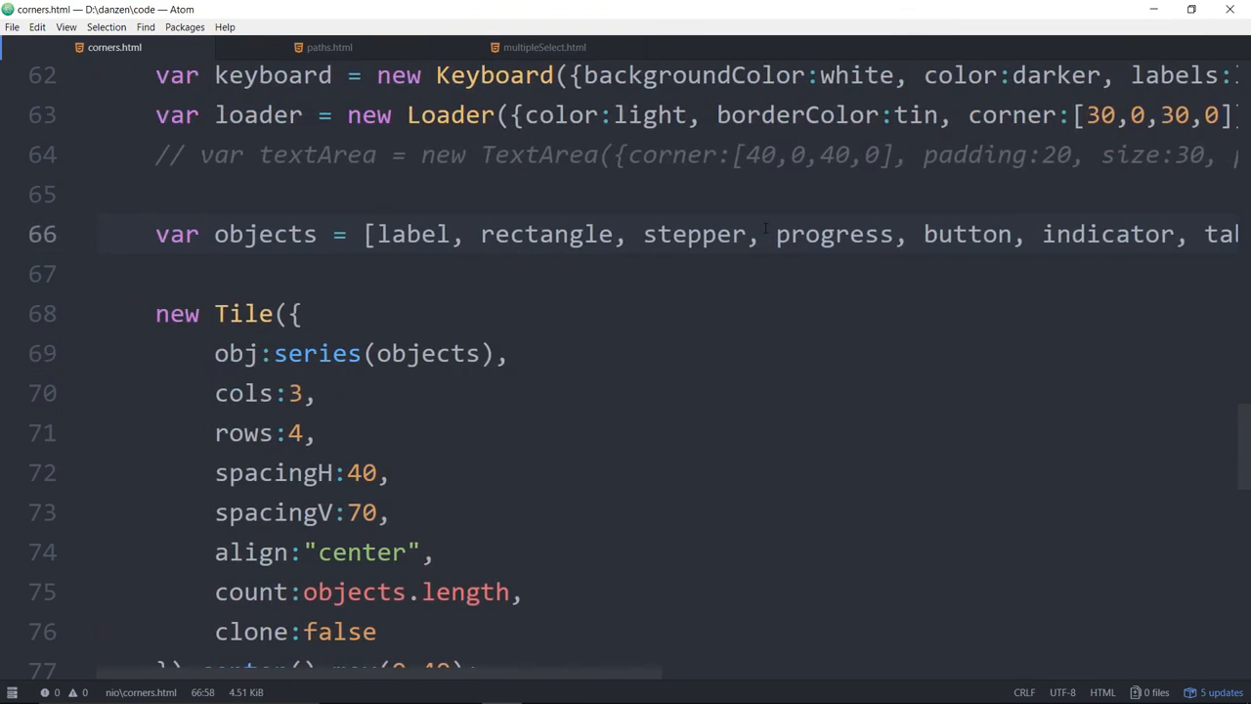
click(375, 352)
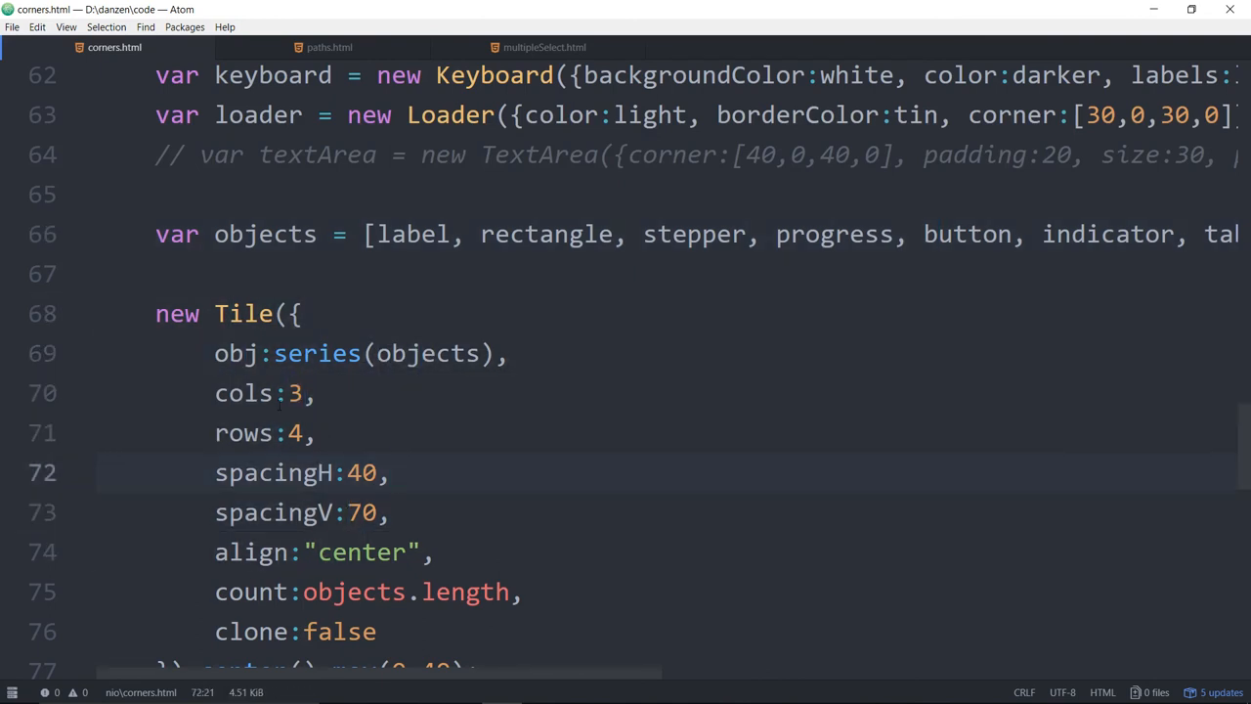
scroll(down, 3)
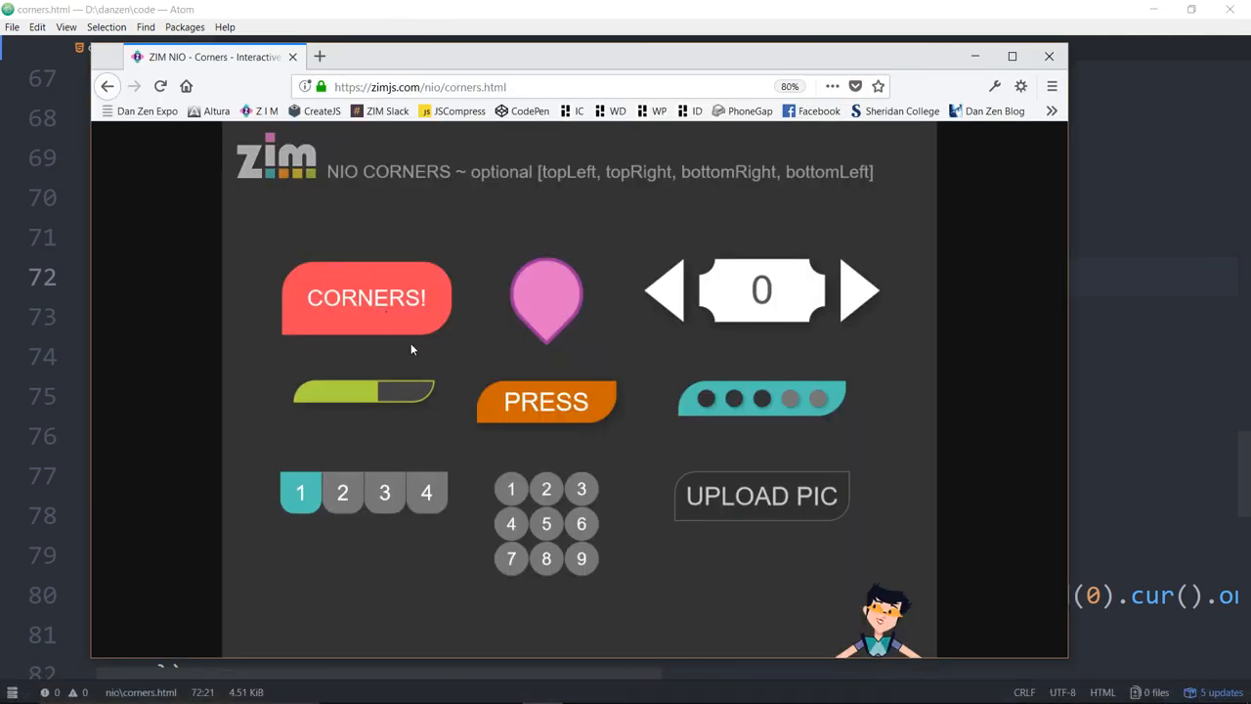
mouse_move(682, 543)
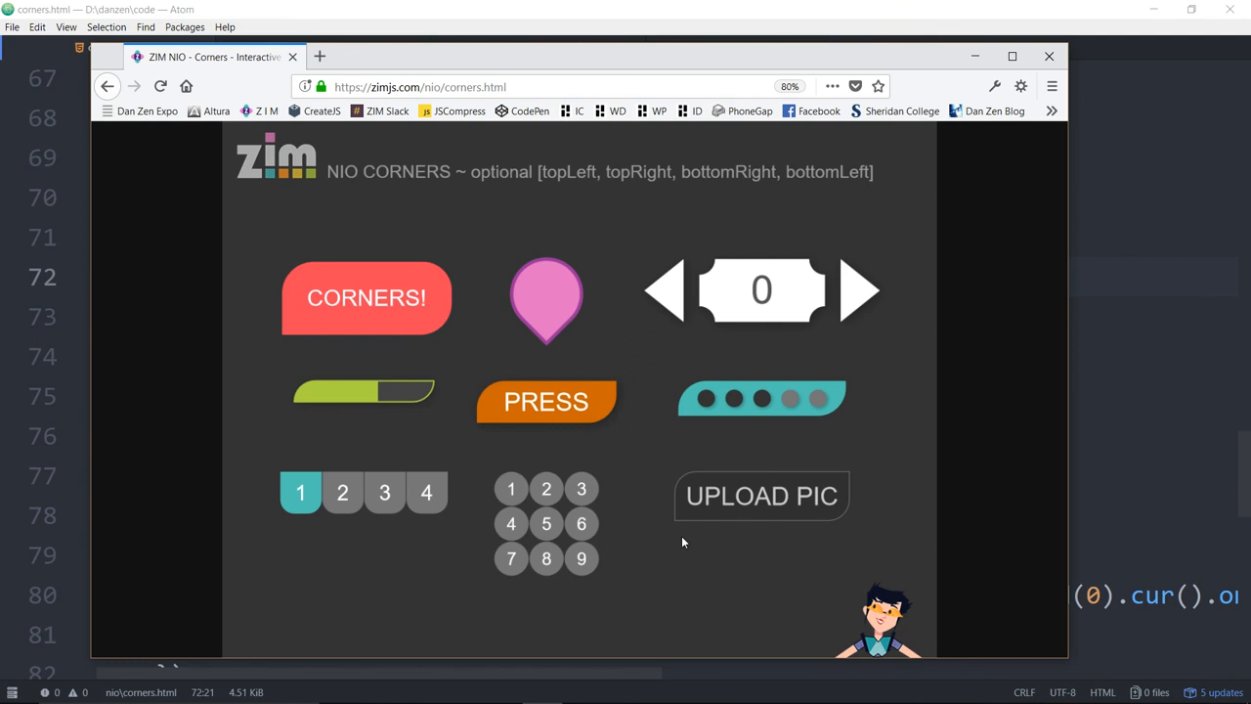
mouse_move(682, 543)
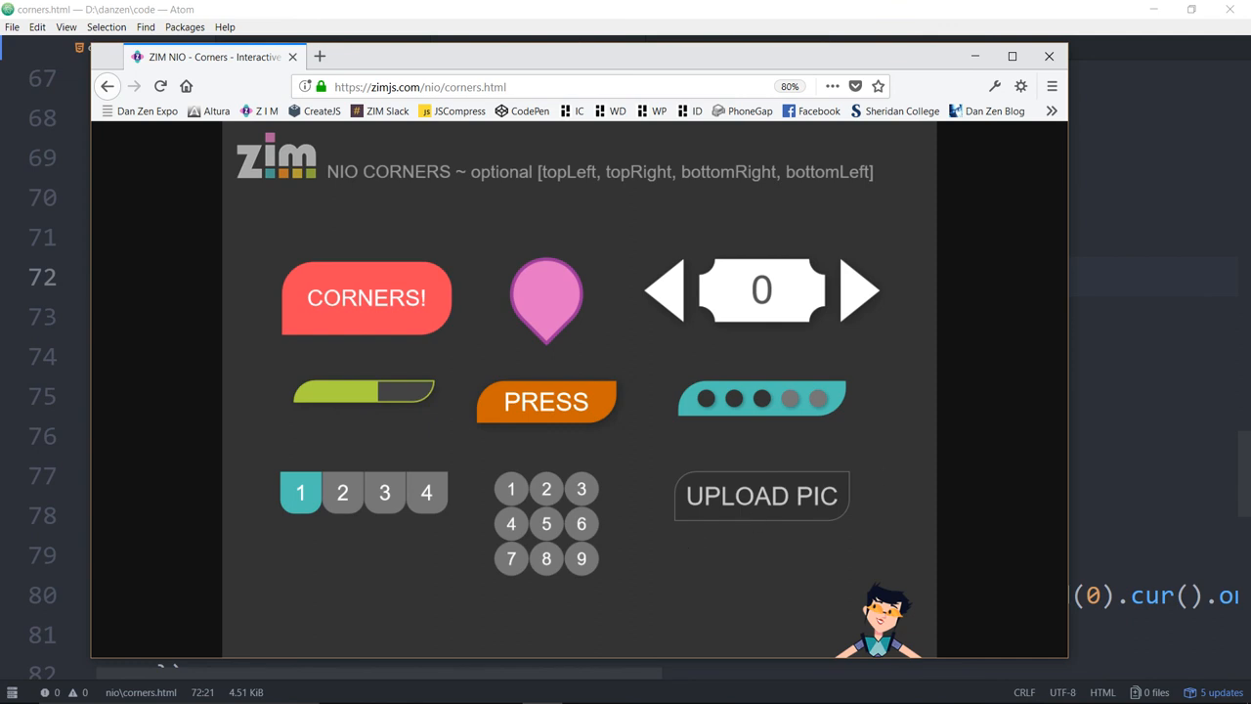